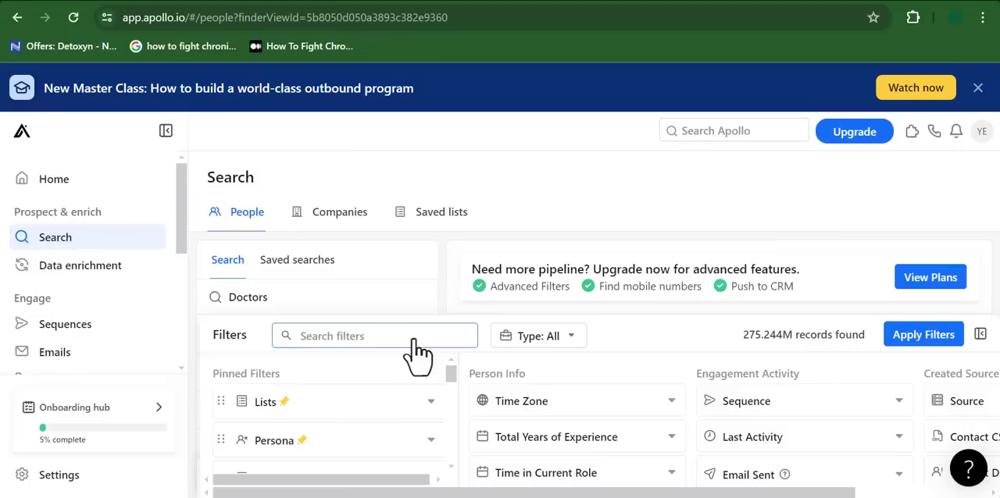
Go to Apollo.io's Home dashboard, showing zero emails delivered and zero calls this week.
{"action": "left_click", "coordinate": [374, 336]}
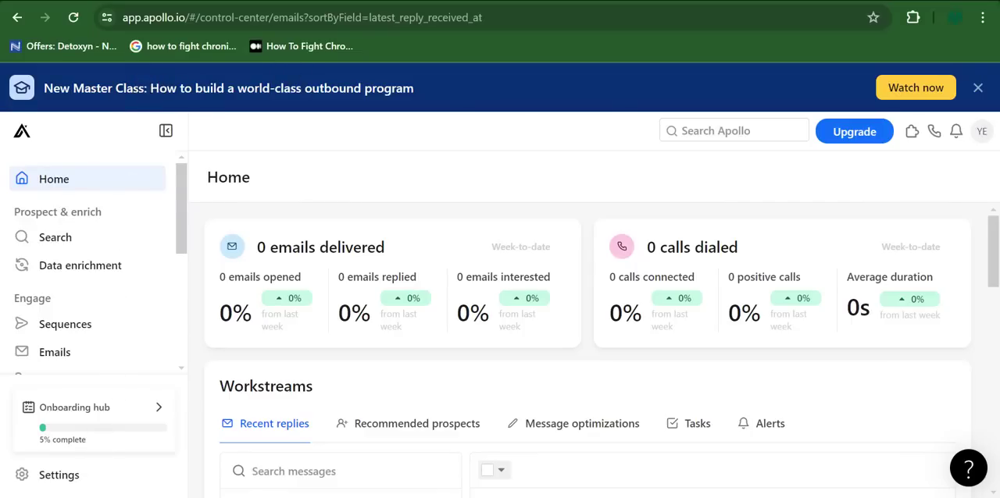
{"action": "mouse_move", "coordinate": [911, 181]}
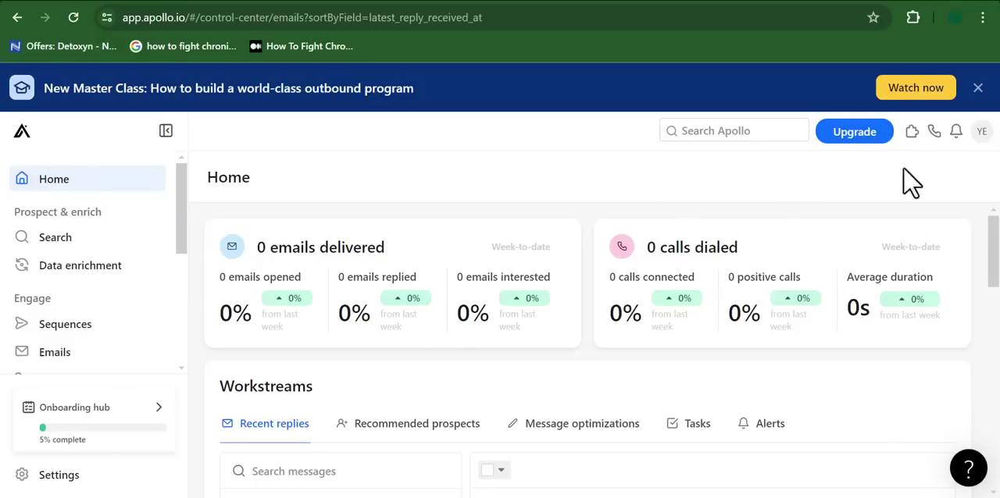
{"action": "mouse_move", "coordinate": [920, 187]}
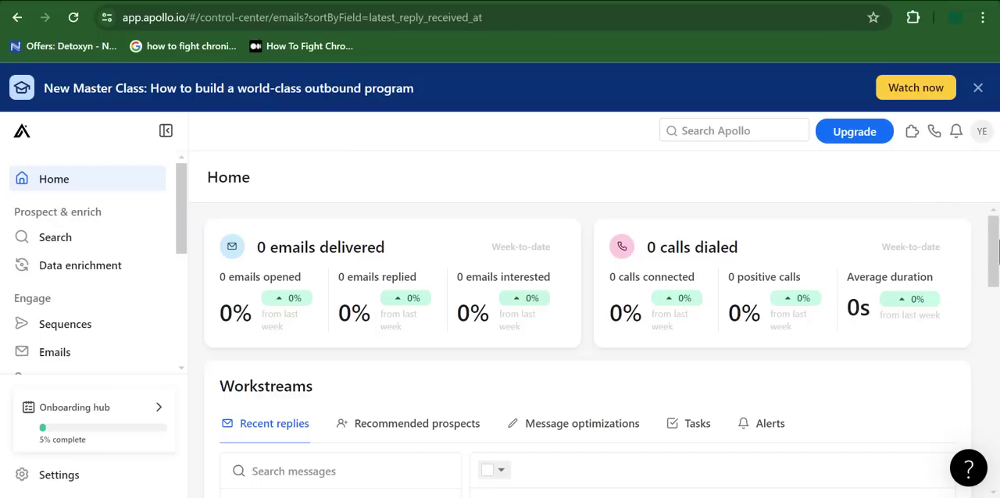
{"action": "scroll", "scroll_direction": "down", "scroll_amount": 3}
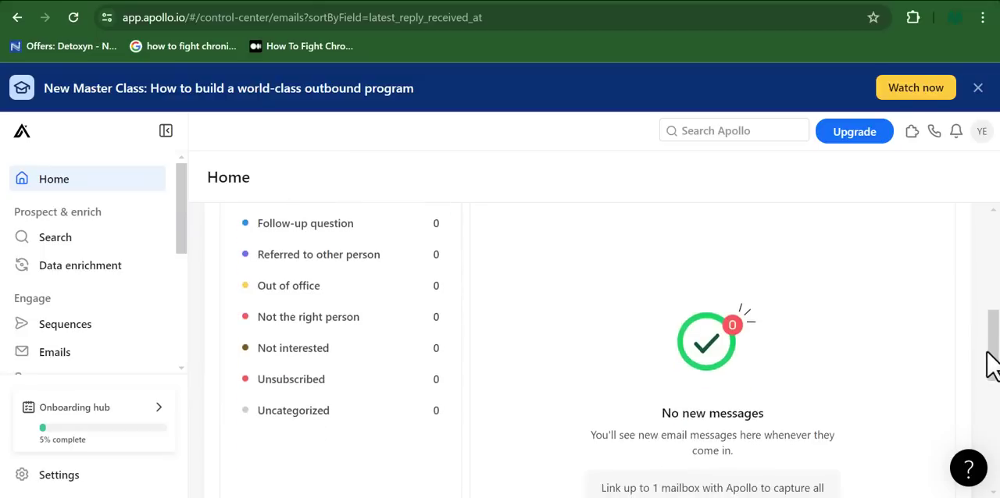
{"action": "scroll", "scroll_direction": "down", "scroll_amount": 3}
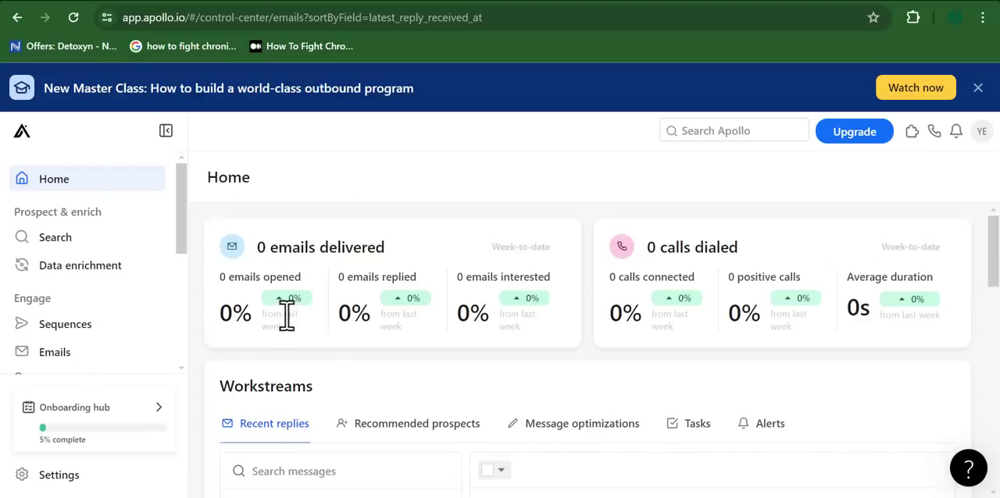
{"action": "left_click_drag", "start_coordinate": [287, 316], "coordinate": [836, 388]}
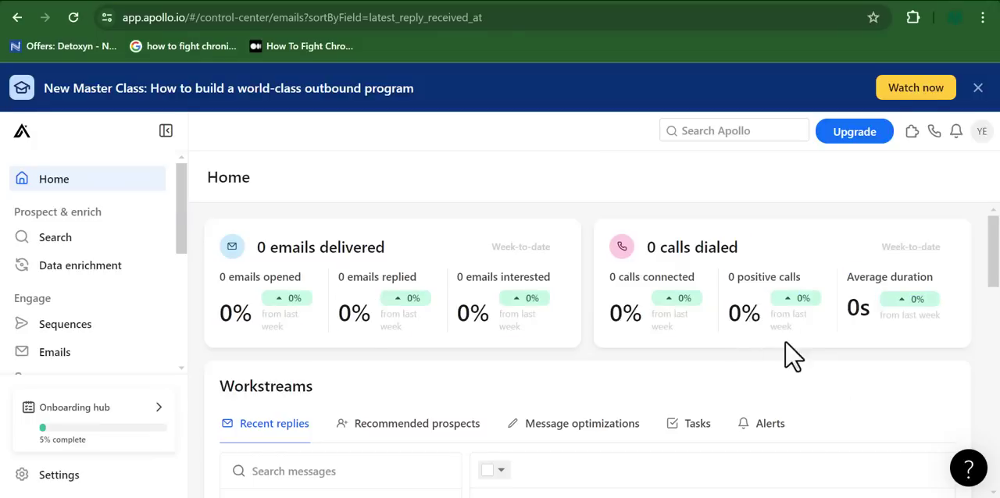
Return to the Doctors People search and scroll through the 275.3M unfiltered results.
{"action": "left_click", "coordinate": [54, 236]}
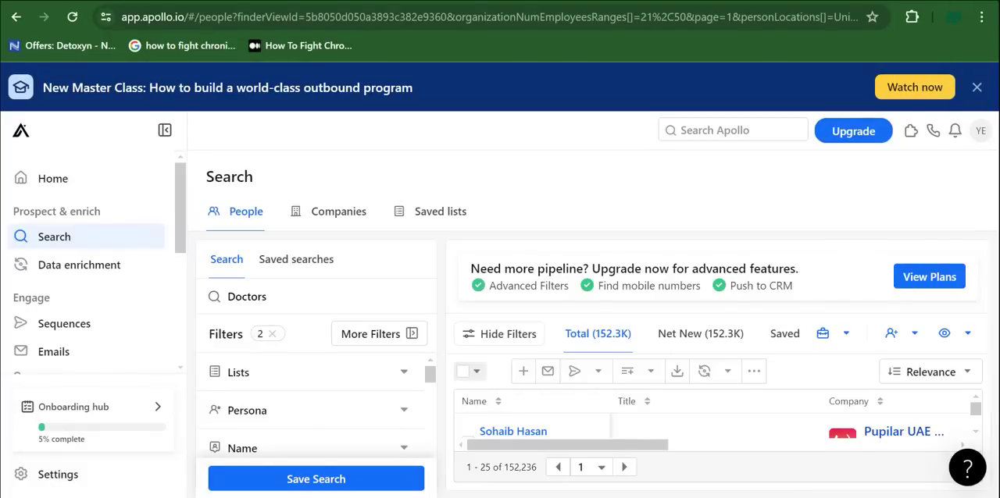
{"action": "scroll", "scroll_direction": "down", "scroll_amount": 3}
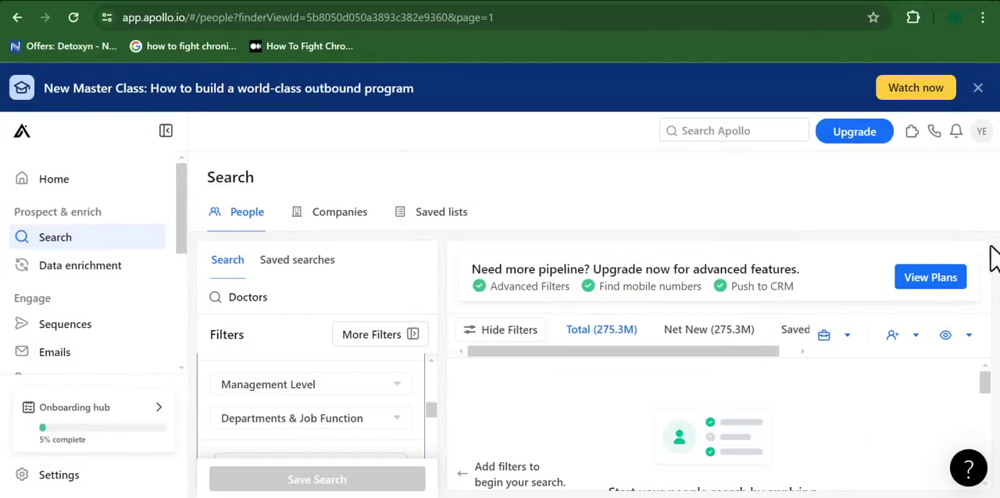
Open Apollo.io's upgrade page to compare Free, Basic ($49) and Professional ($79) plans.
{"action": "left_click", "coordinate": [930, 278]}
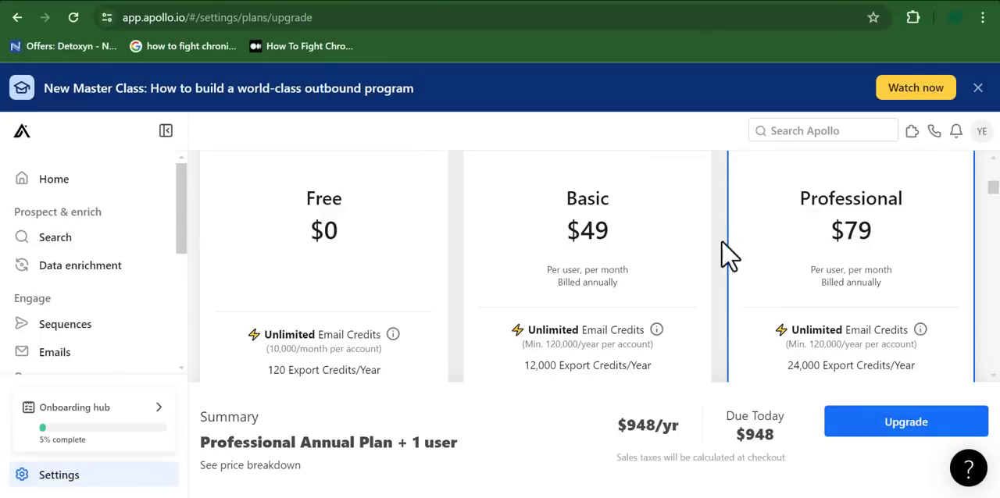
{"action": "mouse_move", "coordinate": [617, 238]}
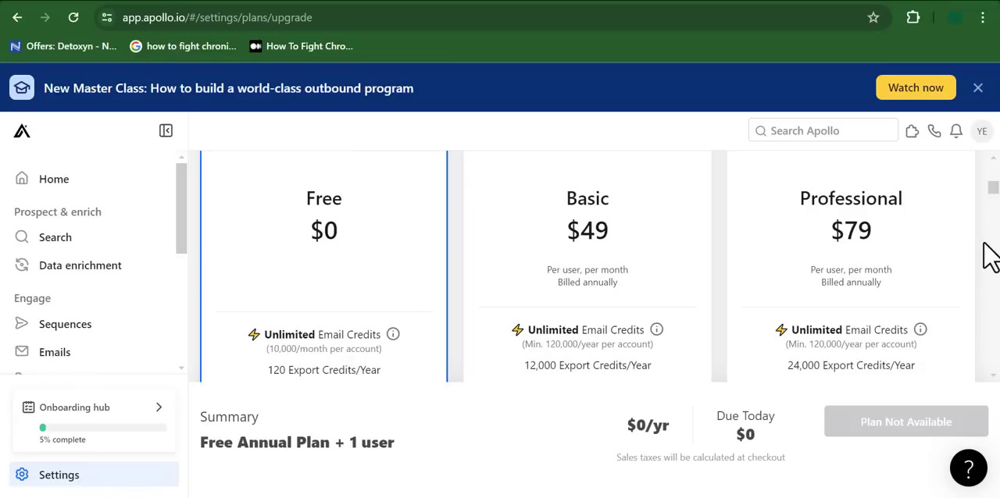
{"action": "scroll", "scroll_direction": "down", "scroll_amount": 3}
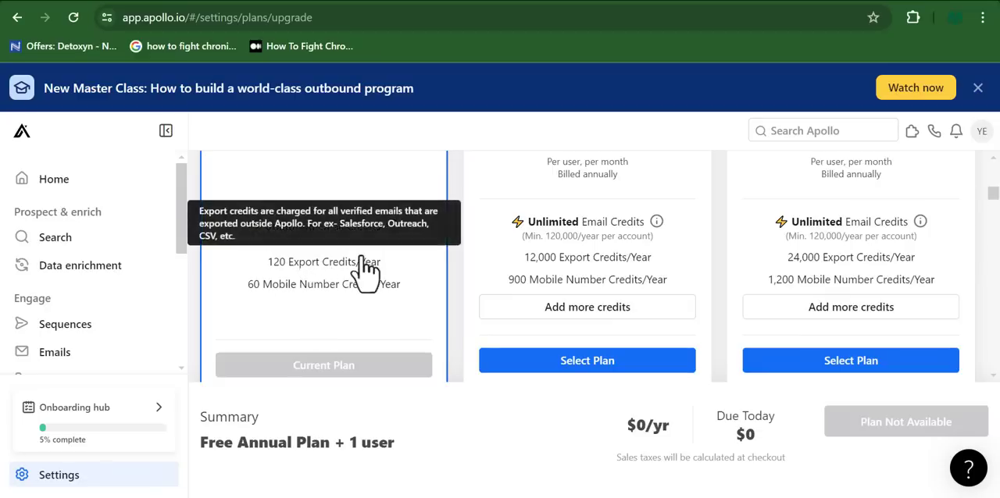
{"action": "mouse_move", "coordinate": [323, 304]}
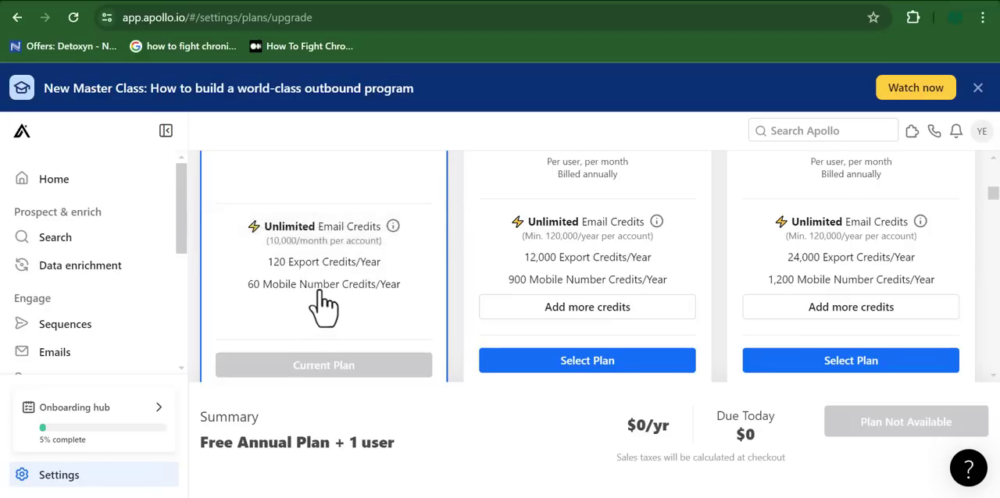
{"action": "mouse_move", "coordinate": [274, 273]}
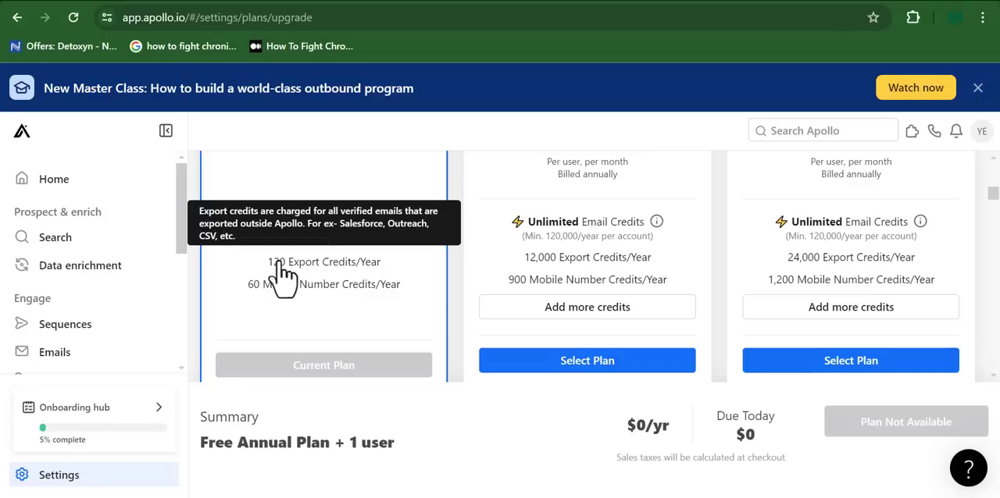
{"action": "mouse_move", "coordinate": [587, 306]}
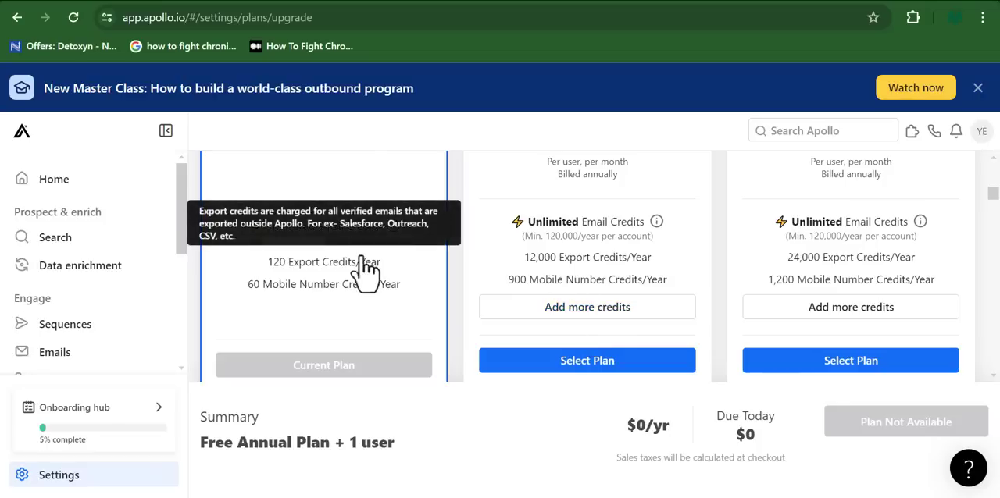
{"action": "mouse_move", "coordinate": [324, 305]}
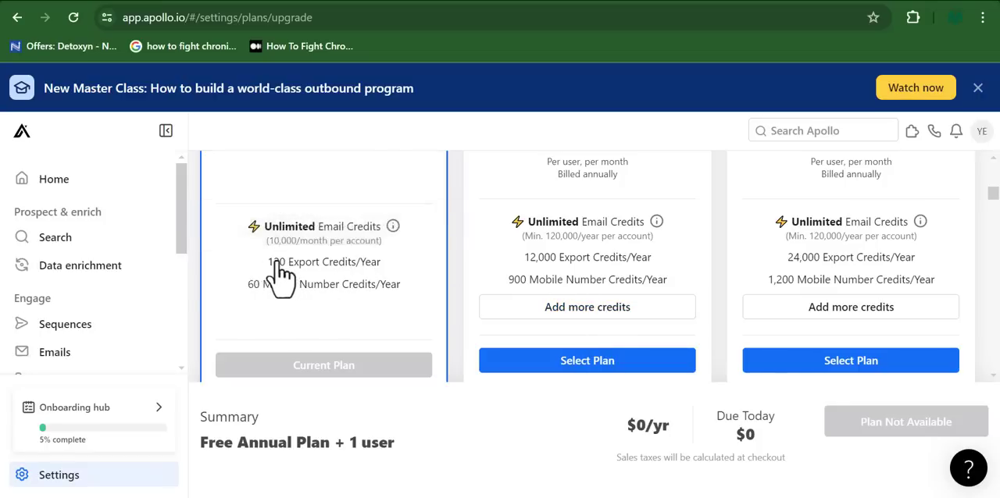
{"action": "mouse_move", "coordinate": [281, 273]}
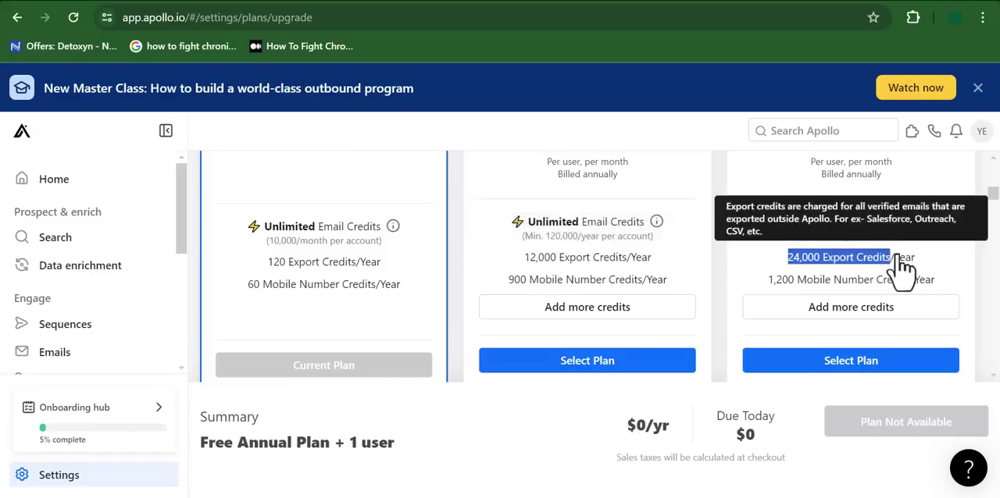
Select the Professional plan ($948/year) and highlight its mobile credits and $79 price.
{"action": "left_click", "coordinate": [850, 360]}
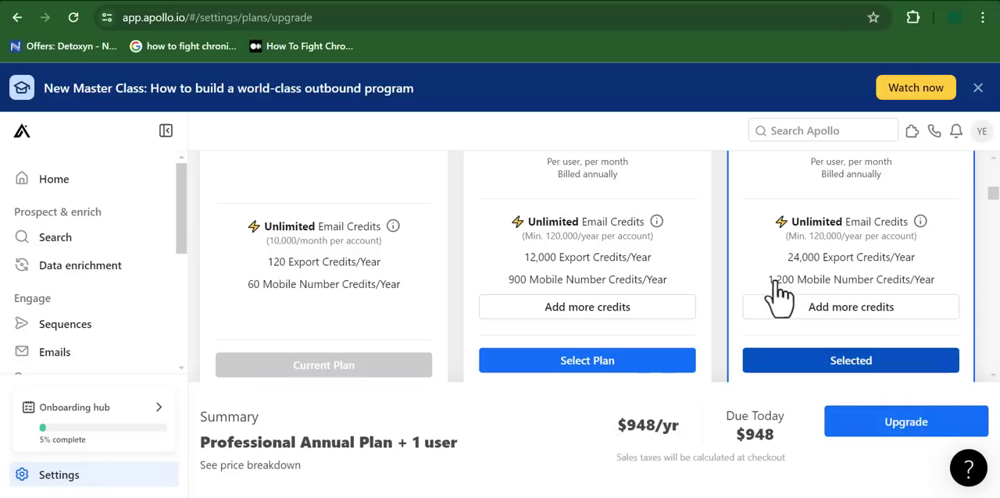
{"action": "double_click", "coordinate": [781, 279]}
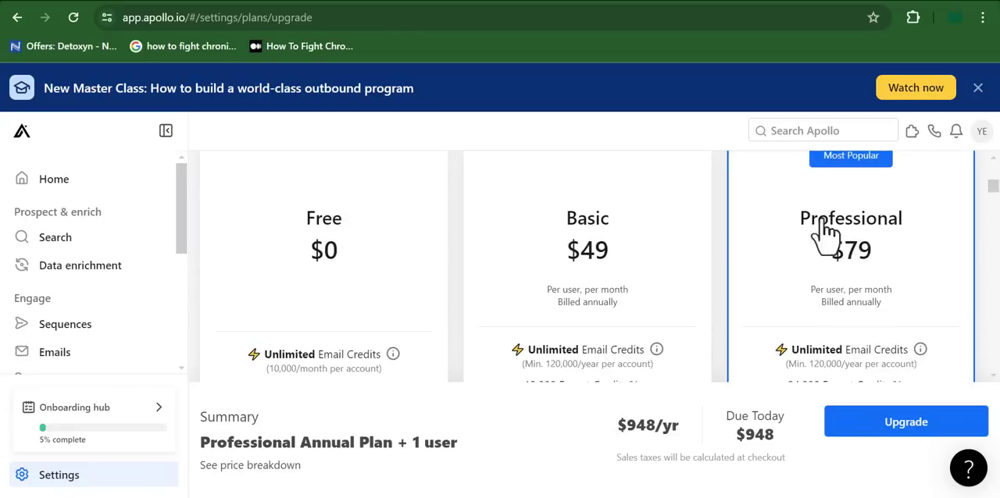
{"action": "double_click", "coordinate": [851, 249]}
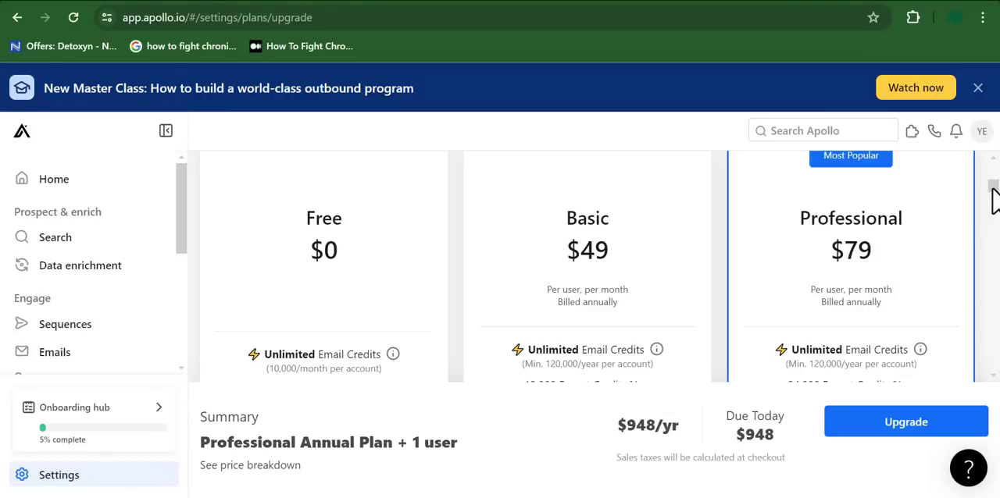
Scroll past credits, testimonials and features, then go to leads-sniper.com/products/google-maps.
{"action": "scroll", "scroll_direction": "down", "scroll_amount": 3}
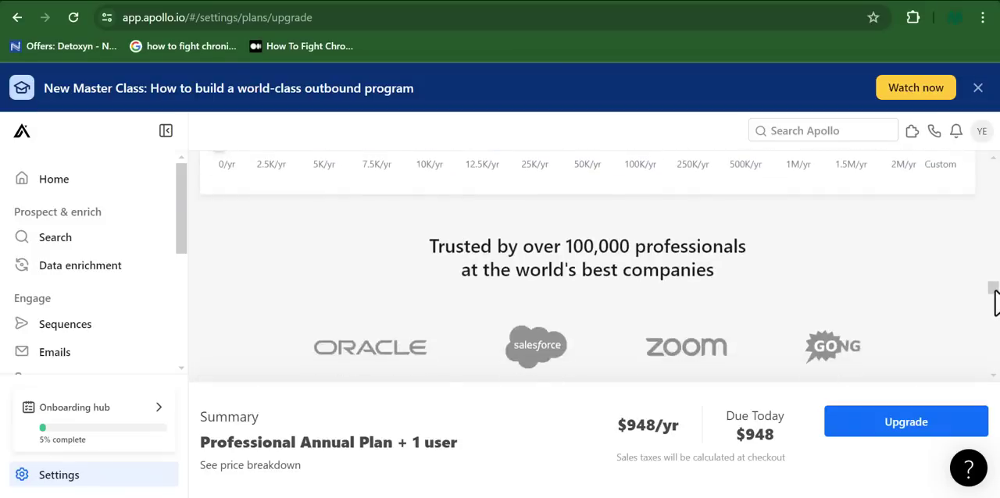
{"action": "scroll", "scroll_direction": "down", "scroll_amount": 3}
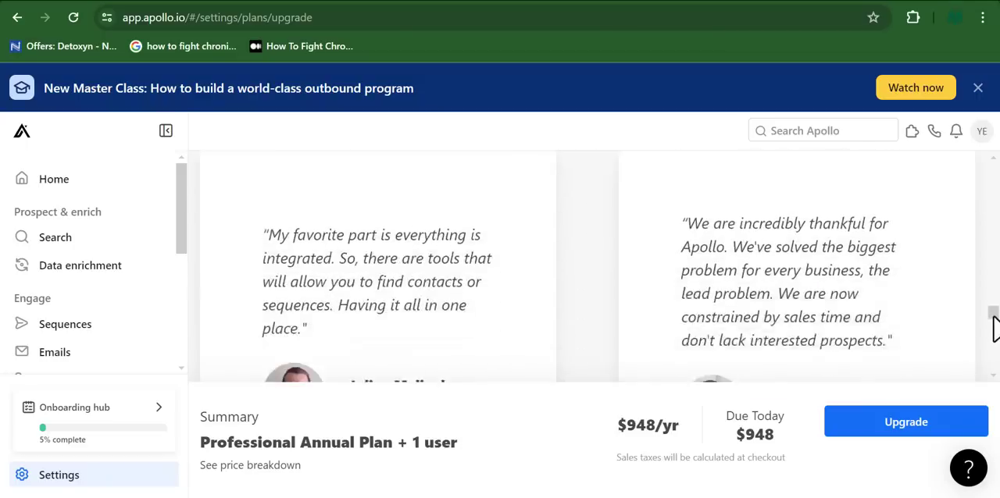
{"action": "scroll", "scroll_direction": "down", "scroll_amount": 3}
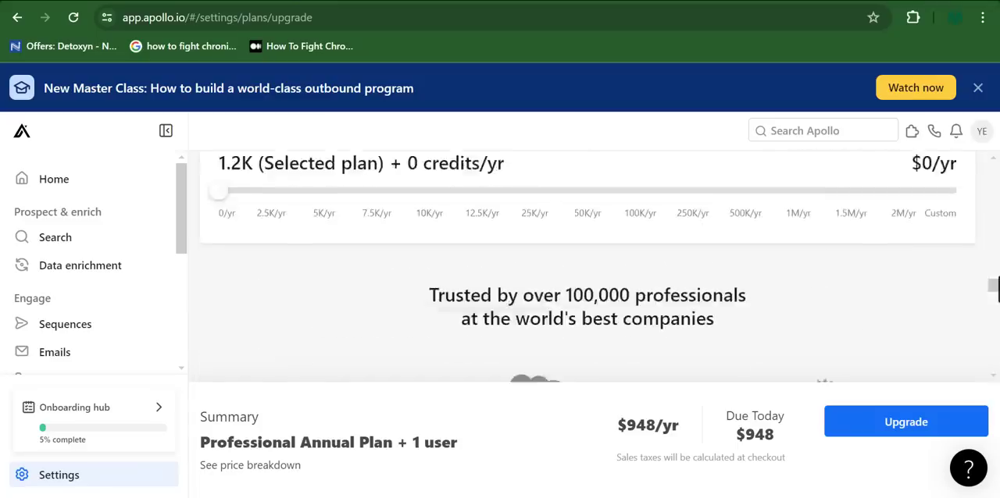
{"action": "scroll", "scroll_direction": "down", "scroll_amount": 3}
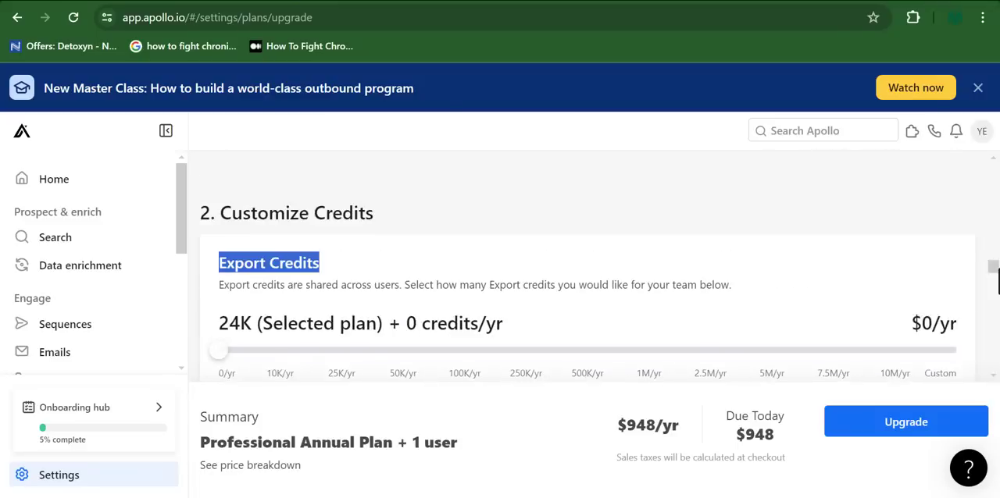
{"action": "scroll", "scroll_direction": "down", "scroll_amount": 3}
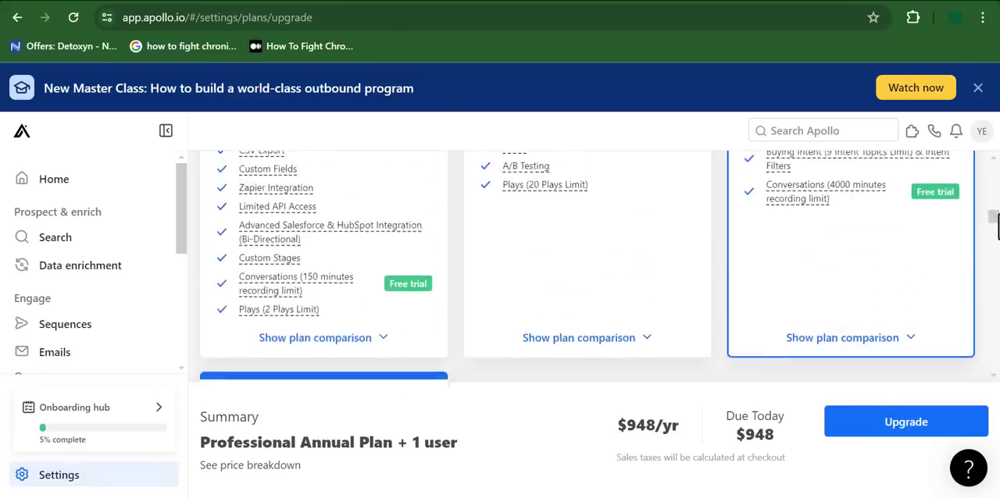
{"action": "type", "text": "leads-sniper.com/products/google-maps"}
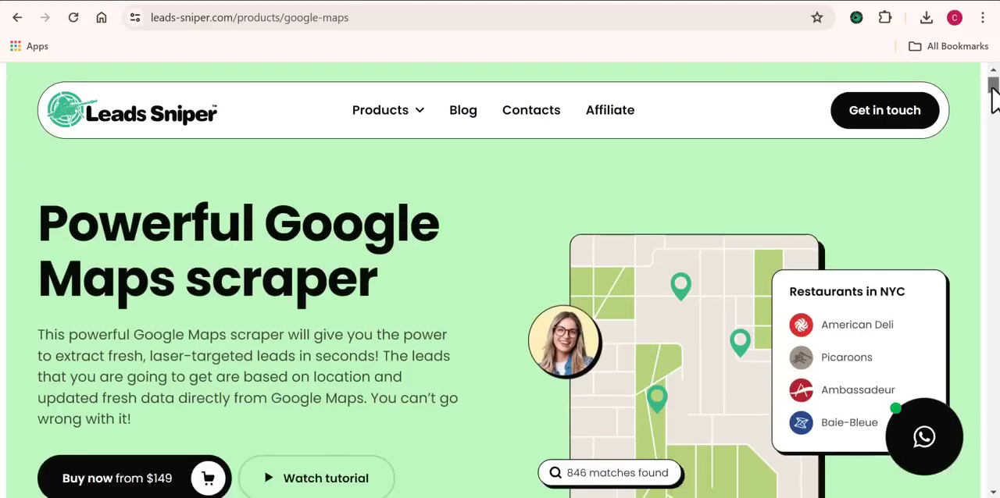
Scroll the Google Maps scraper page down to its 60+ extractable fields list.
{"action": "scroll", "scroll_direction": "down", "scroll_amount": 3}
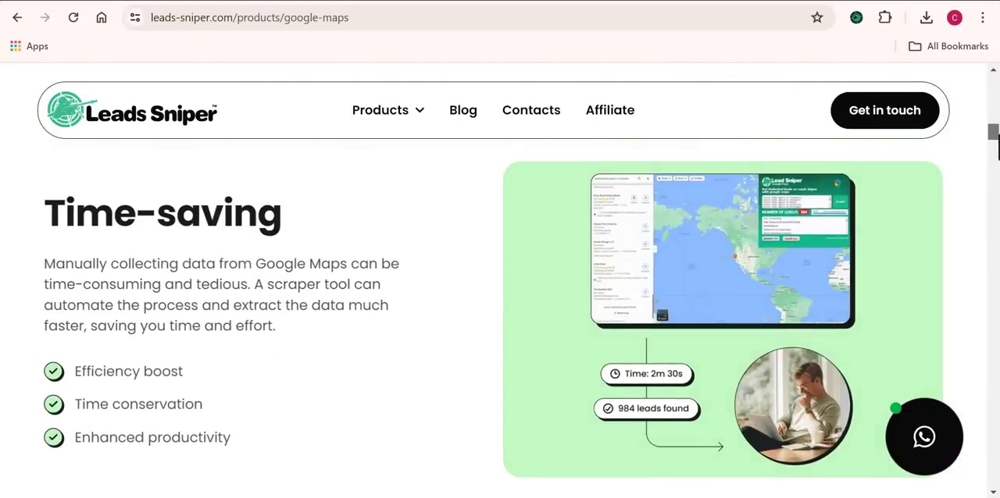
{"action": "scroll", "scroll_direction": "down", "scroll_amount": 3}
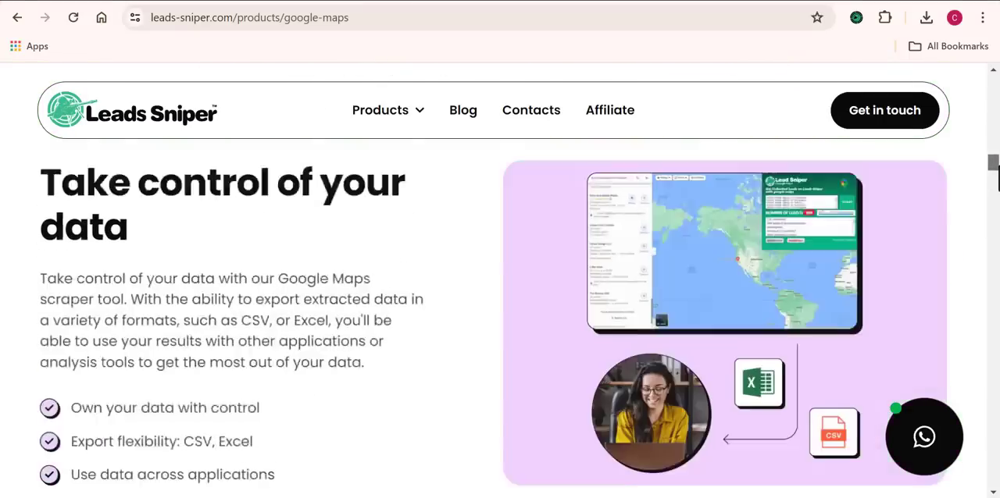
{"action": "scroll", "scroll_direction": "down", "scroll_amount": 3}
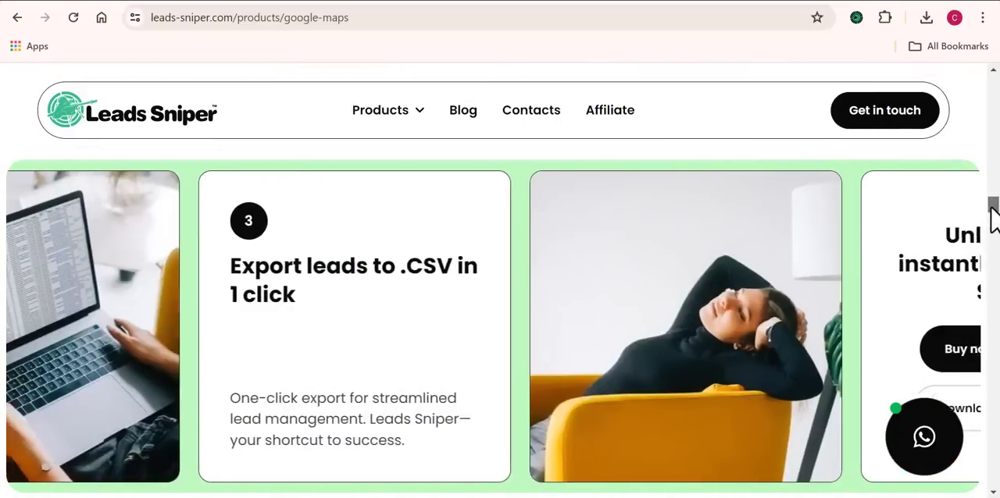
{"action": "scroll", "scroll_direction": "down", "scroll_amount": 3}
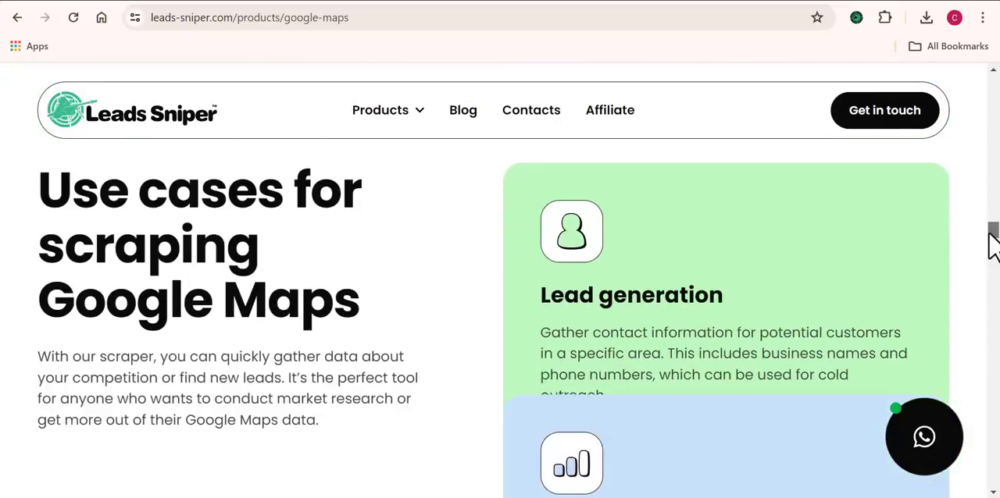
{"action": "scroll", "scroll_direction": "down", "scroll_amount": 3}
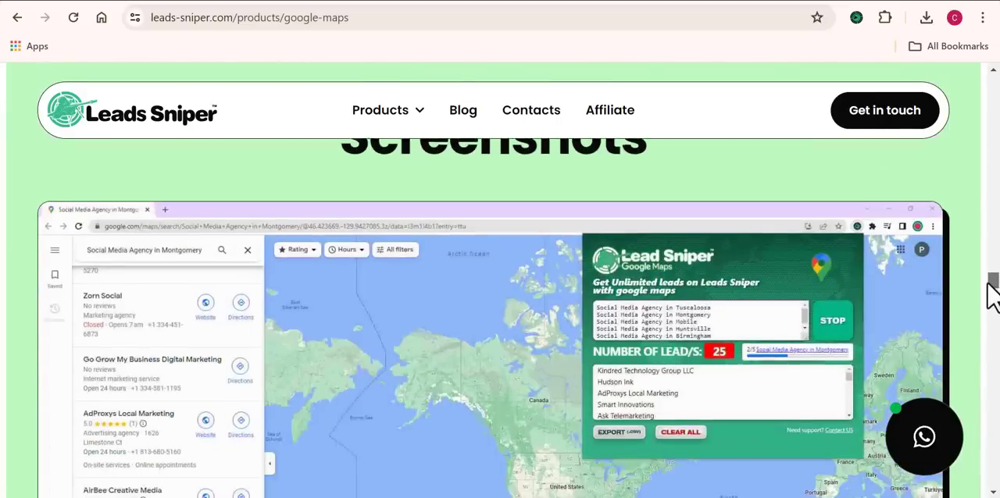
{"action": "scroll", "scroll_direction": "down", "scroll_amount": 3}
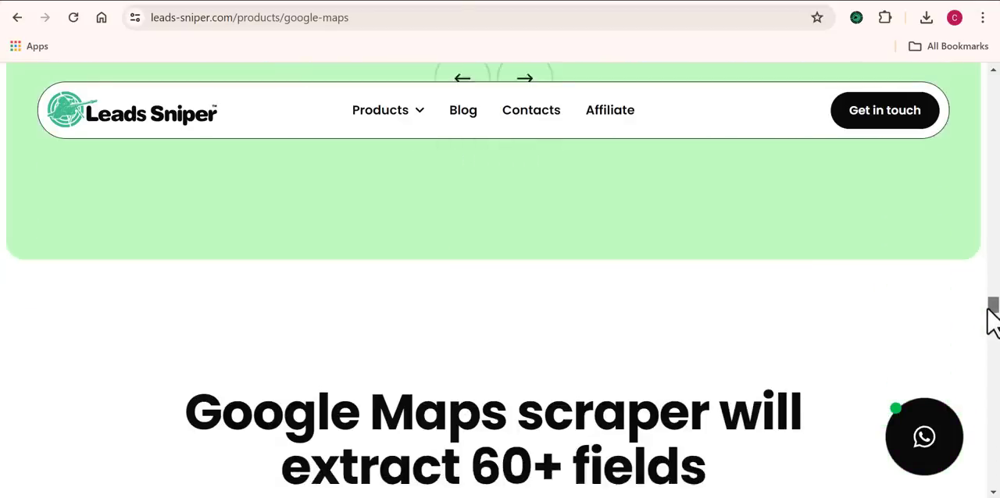
{"action": "scroll", "scroll_direction": "down", "scroll_amount": 3}
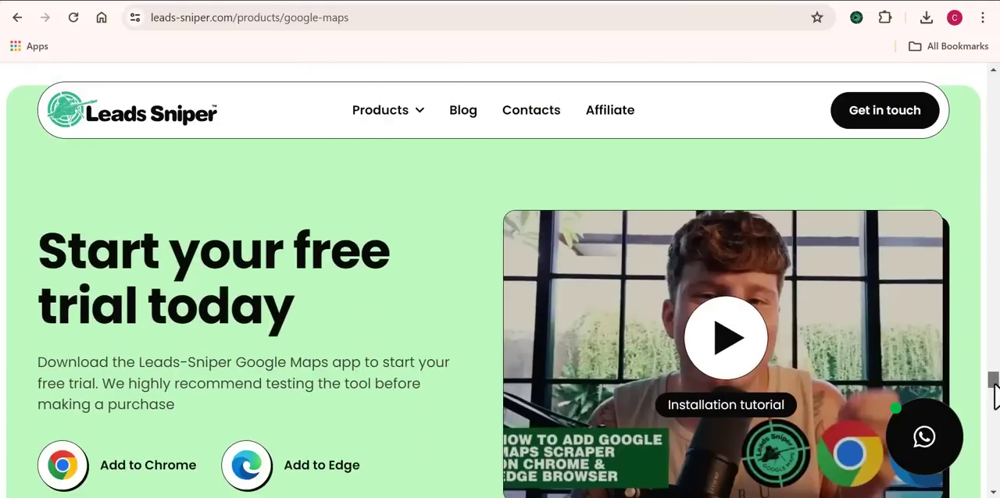
{"action": "scroll", "scroll_direction": "down", "scroll_amount": 3}
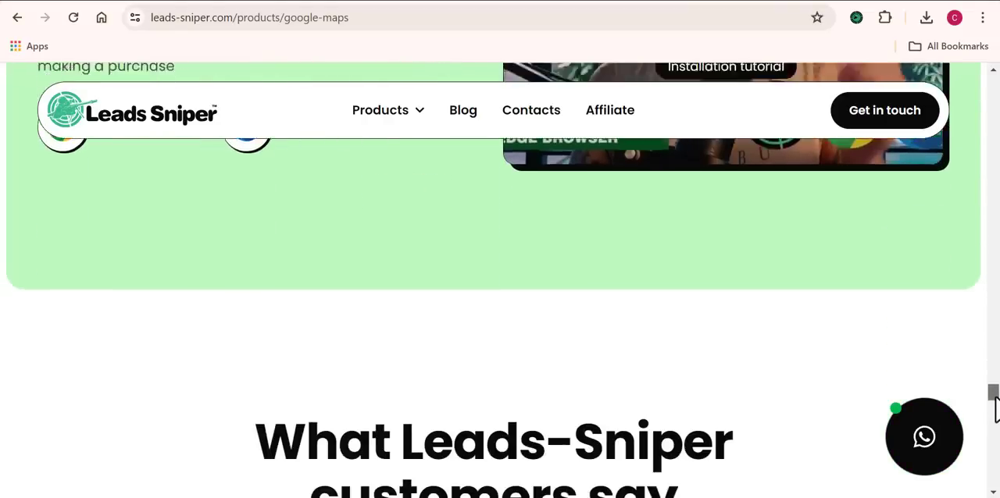
{"action": "scroll", "scroll_direction": "down", "scroll_amount": 3}
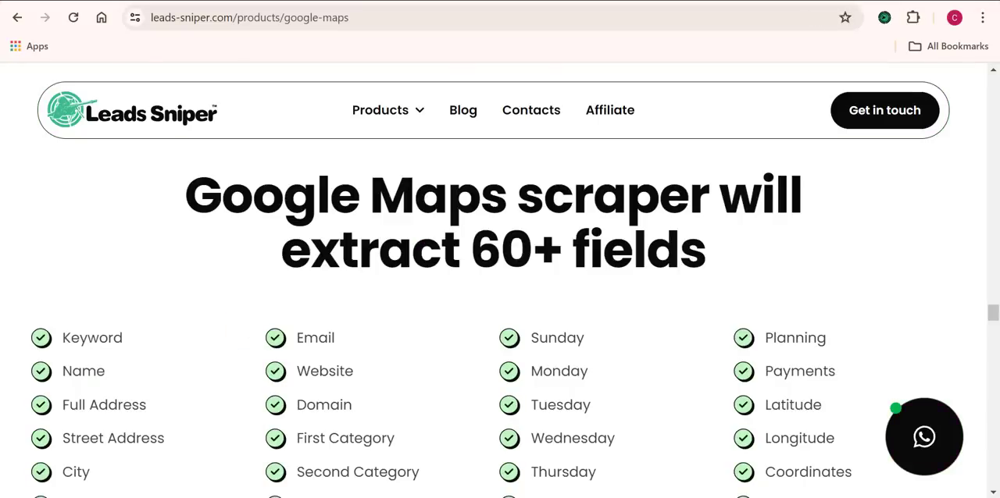
{"action": "scroll", "scroll_direction": "down", "scroll_amount": 3}
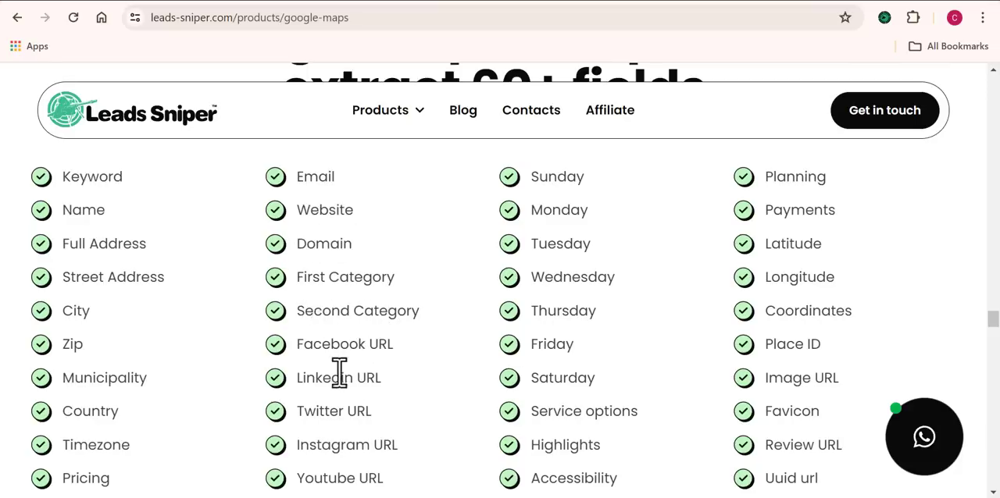
{"action": "mouse_move", "coordinate": [320, 449]}
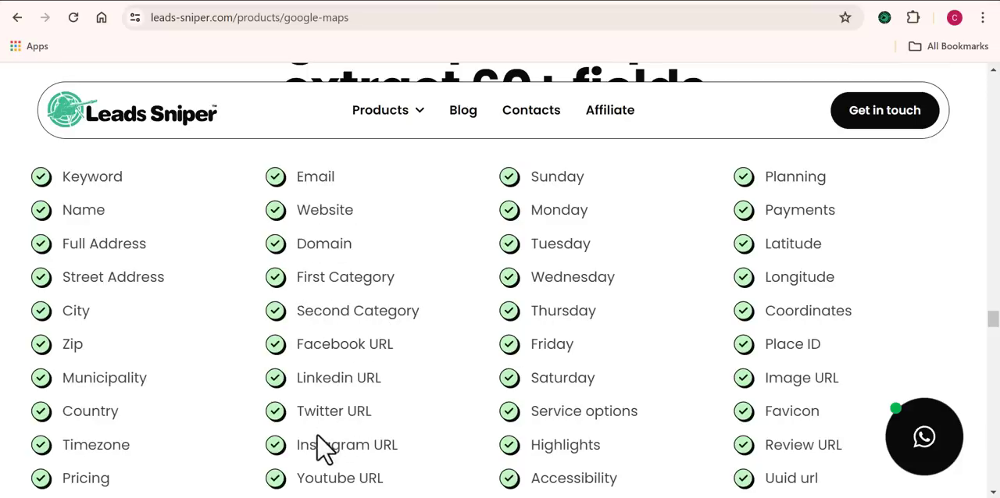
{"action": "mouse_move", "coordinate": [531, 351]}
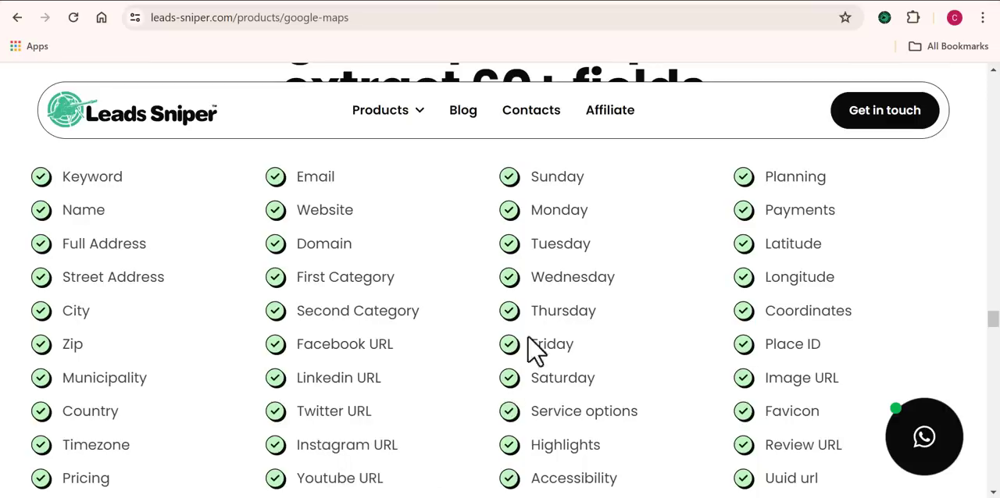
{"action": "mouse_move", "coordinate": [510, 303]}
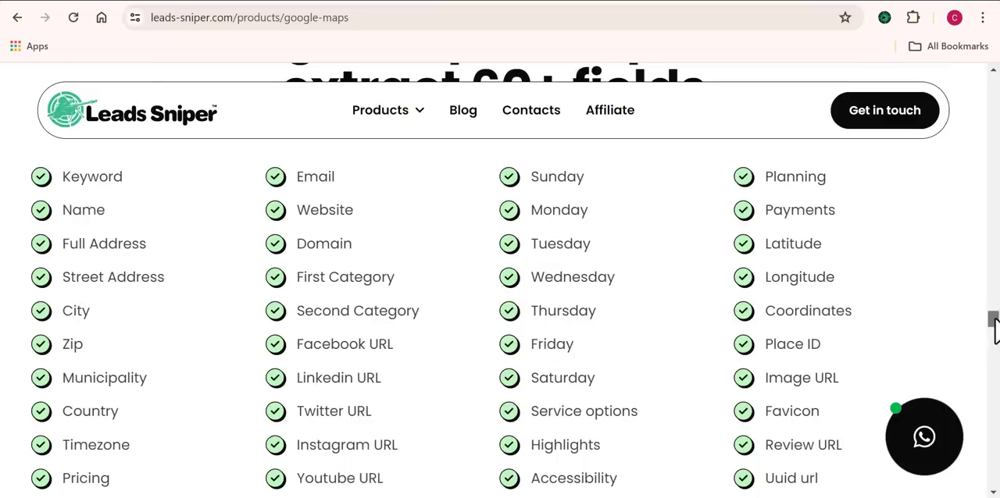
{"action": "scroll", "scroll_direction": "down", "scroll_amount": 3}
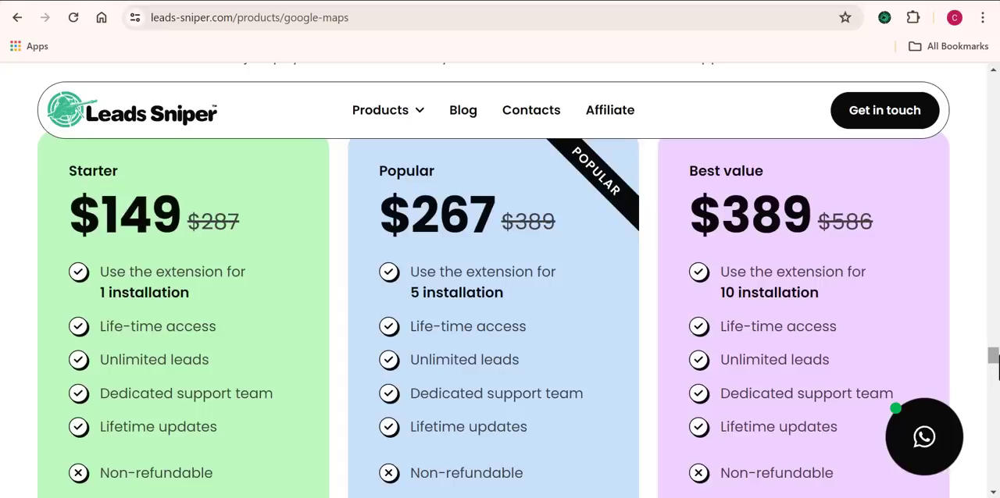
{"action": "mouse_move", "coordinate": [70, 191]}
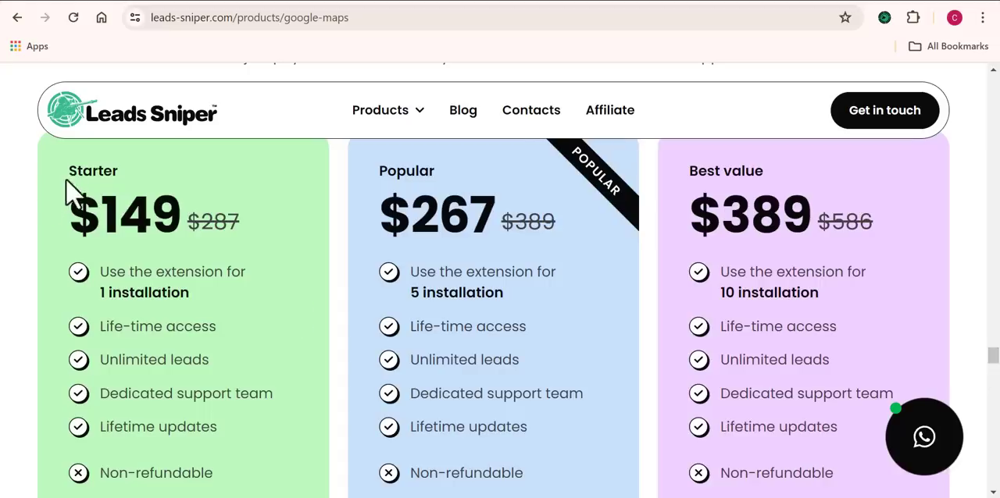
Highlight the 'Unlimited leads' line in the $149 Starter plan.
{"action": "double_click", "coordinate": [188, 360]}
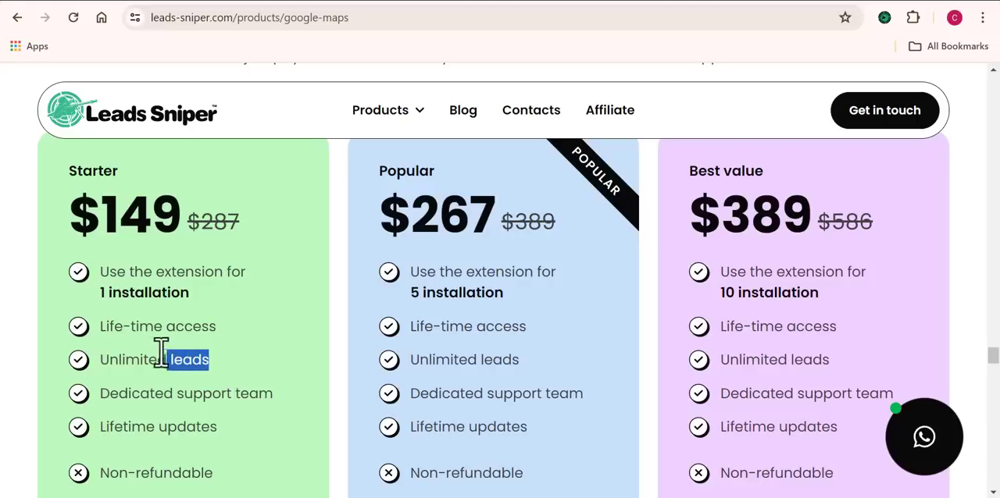
{"action": "double_click", "coordinate": [154, 359]}
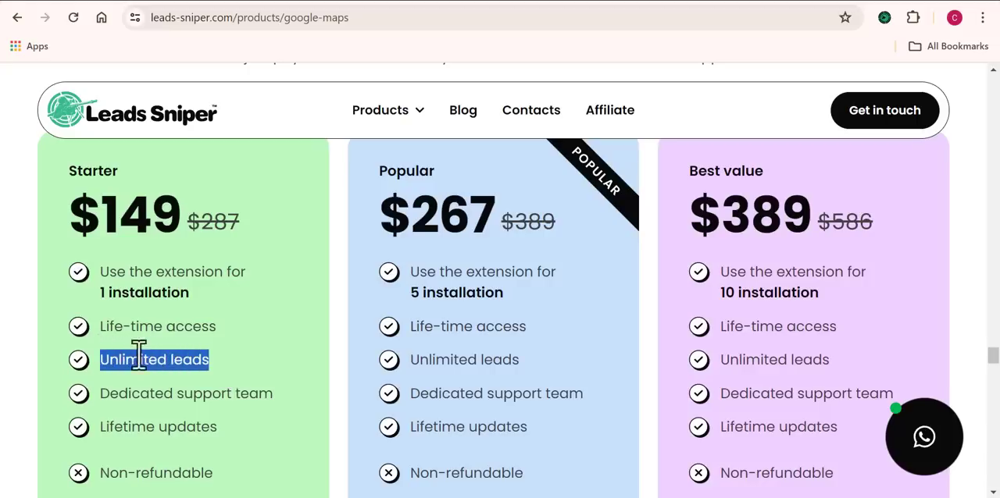
{"action": "left_click", "coordinate": [230, 335]}
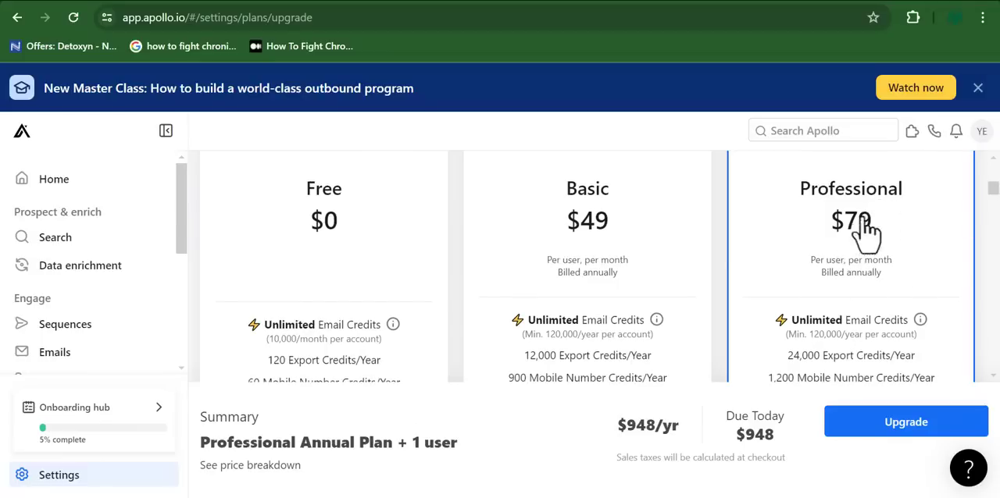
{"action": "mouse_move", "coordinate": [875, 234]}
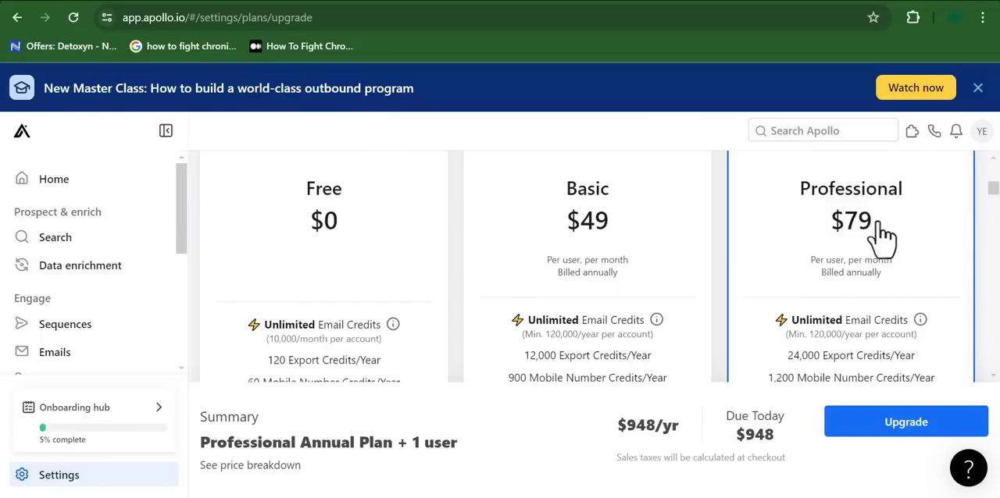
Highlight Professional's 24,000 Export Credits/Year, then search Google for calculator.
{"action": "scroll", "scroll_direction": "down", "scroll_amount": 3}
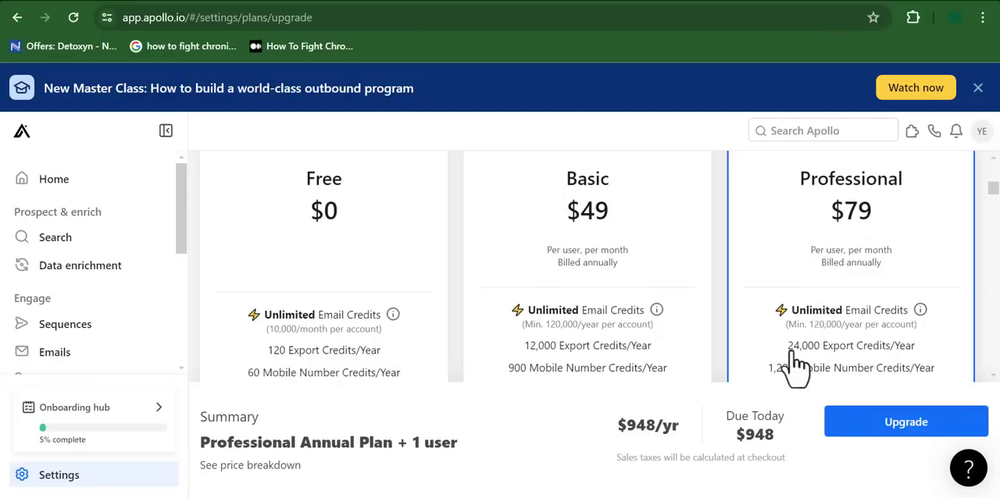
{"action": "double_click", "coordinate": [794, 345]}
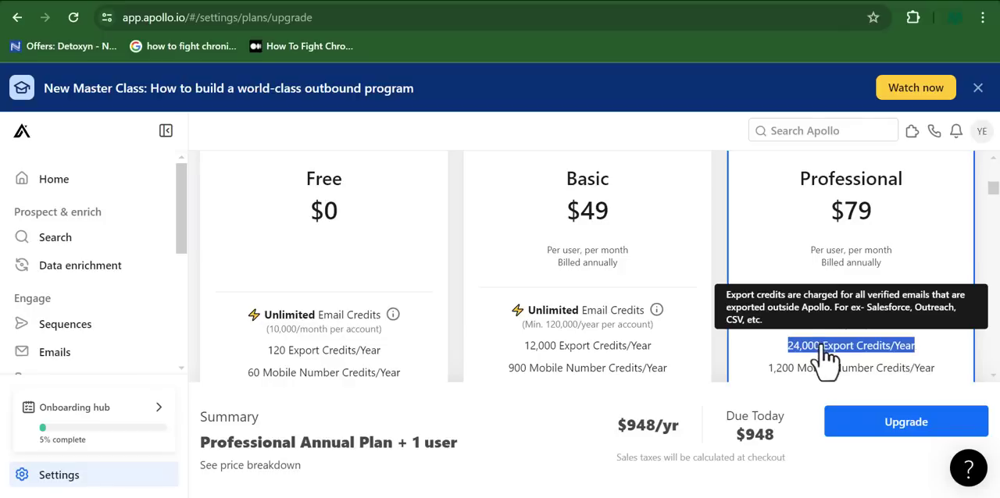
{"action": "mouse_move", "coordinate": [890, 348]}
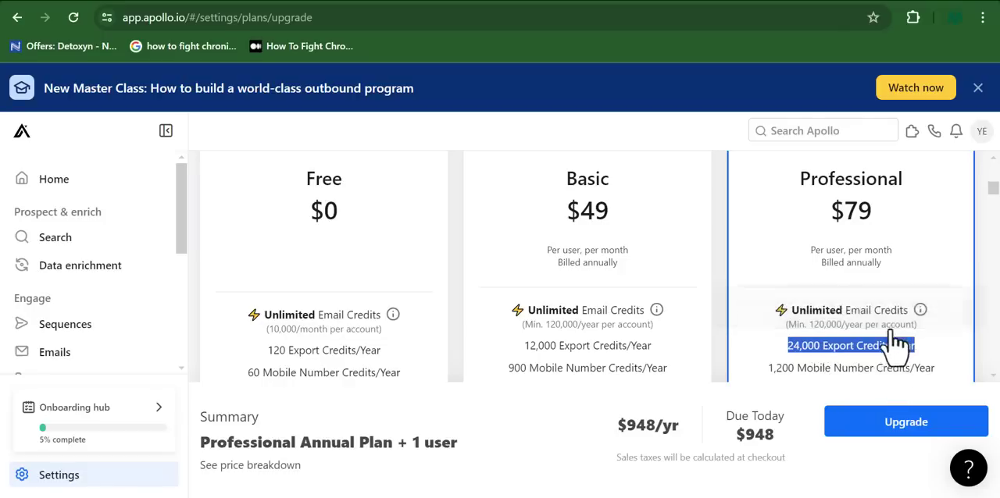
{"action": "type", "text": "calculator"}
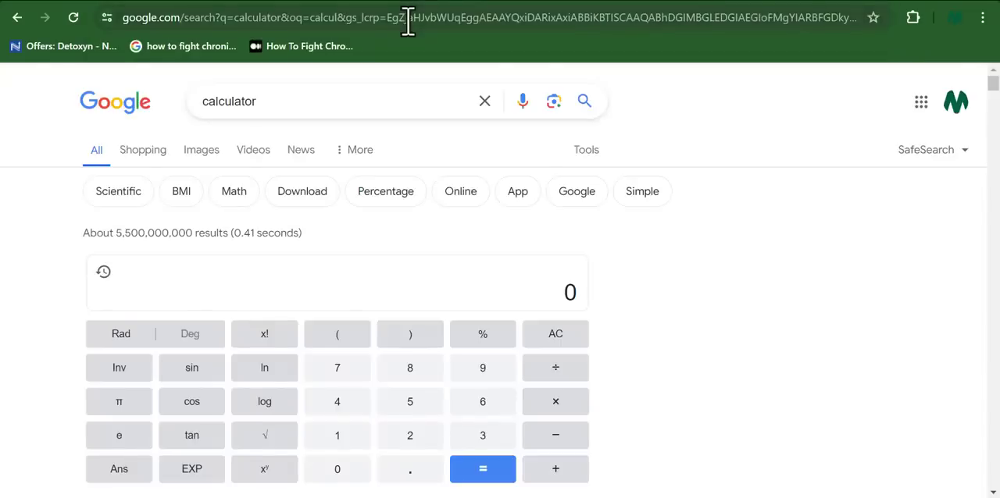
Enter 79 × 1 into Google's calculator widget.
{"action": "left_click", "coordinate": [482, 368]}
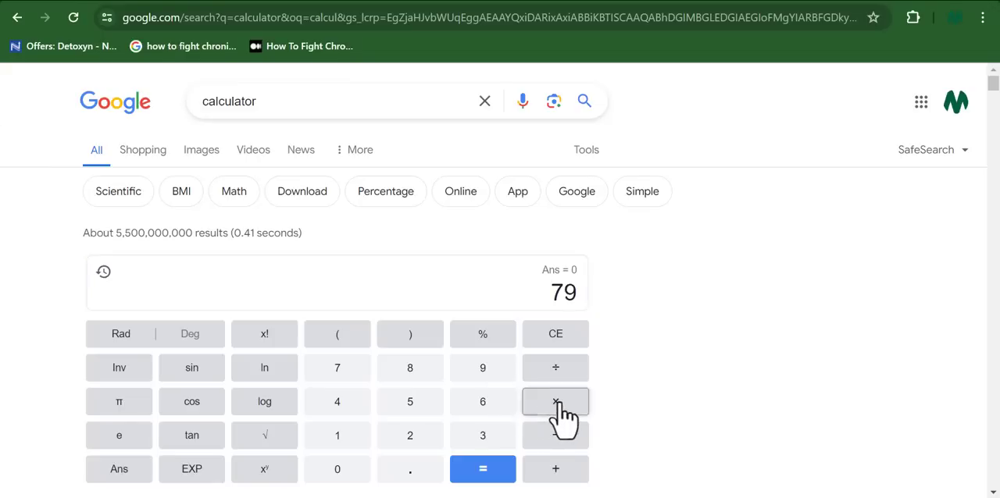
{"action": "left_click", "coordinate": [555, 401]}
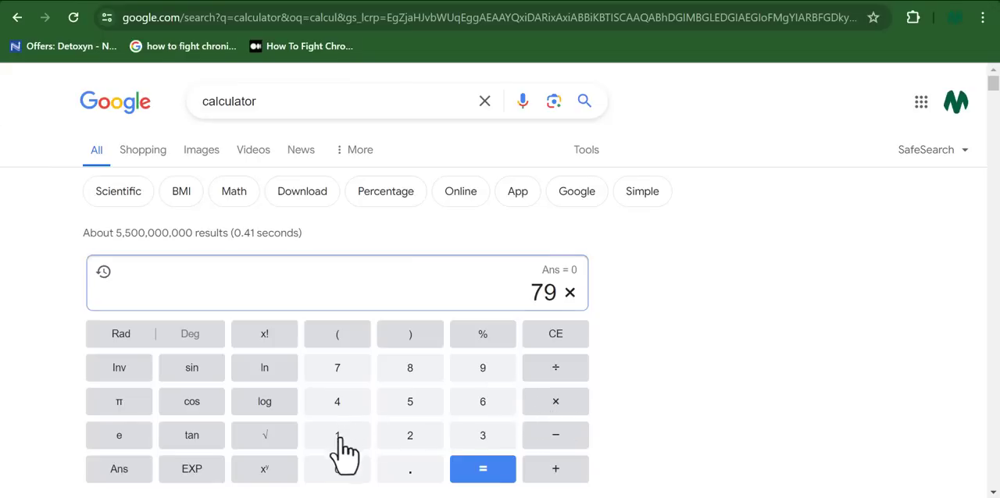
{"action": "left_click", "coordinate": [482, 468]}
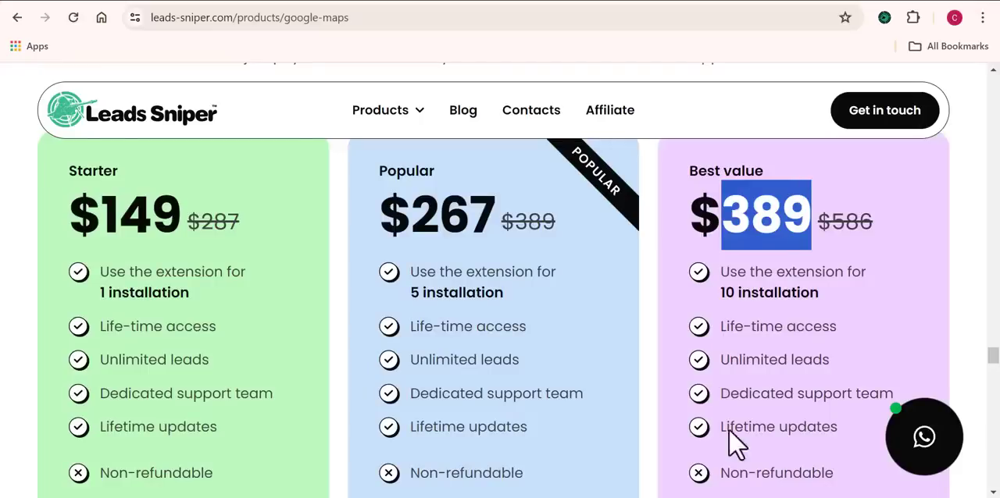
Bring back Leads Sniper's pricing plans, including the $389 Best value plan.
{"action": "left_click", "coordinate": [753, 217]}
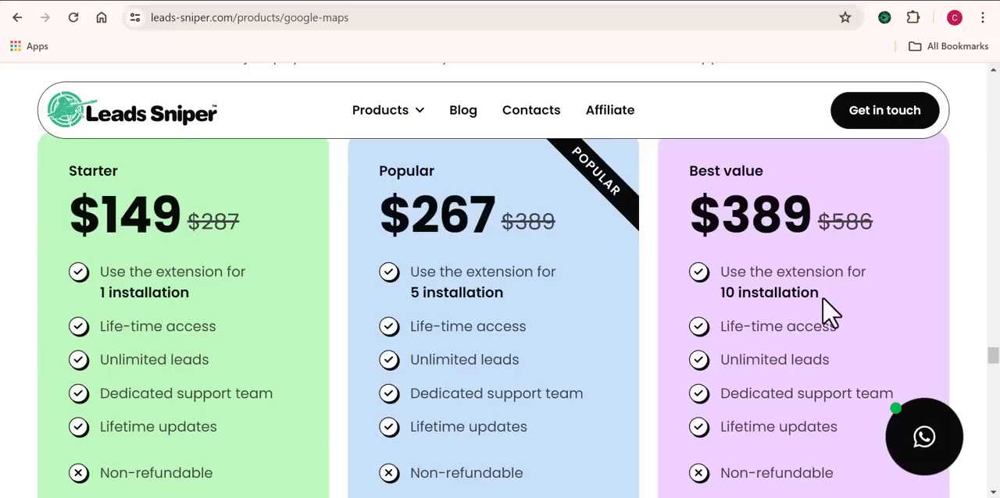
{"action": "mouse_move", "coordinate": [992, 318]}
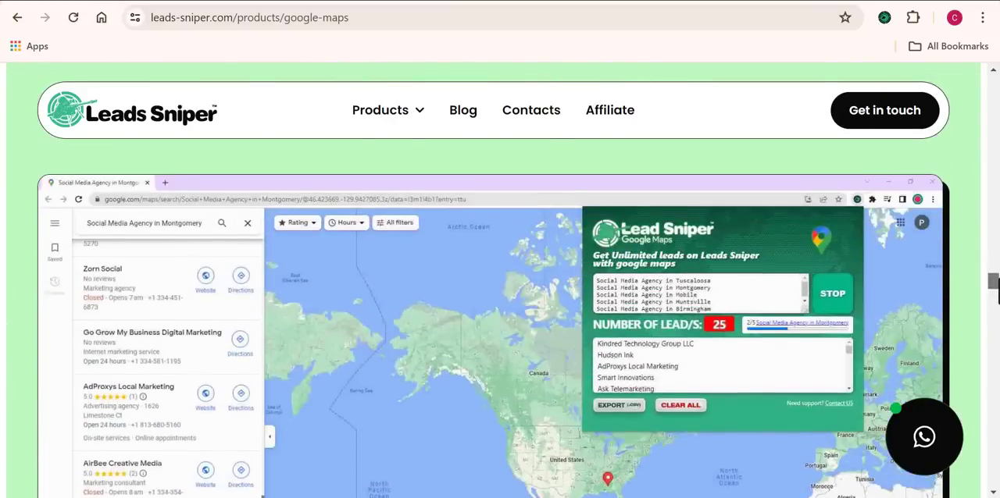
Scroll the Google search results for maps and open the Google Maps link.
{"action": "scroll", "scroll_direction": "down", "scroll_amount": 3}
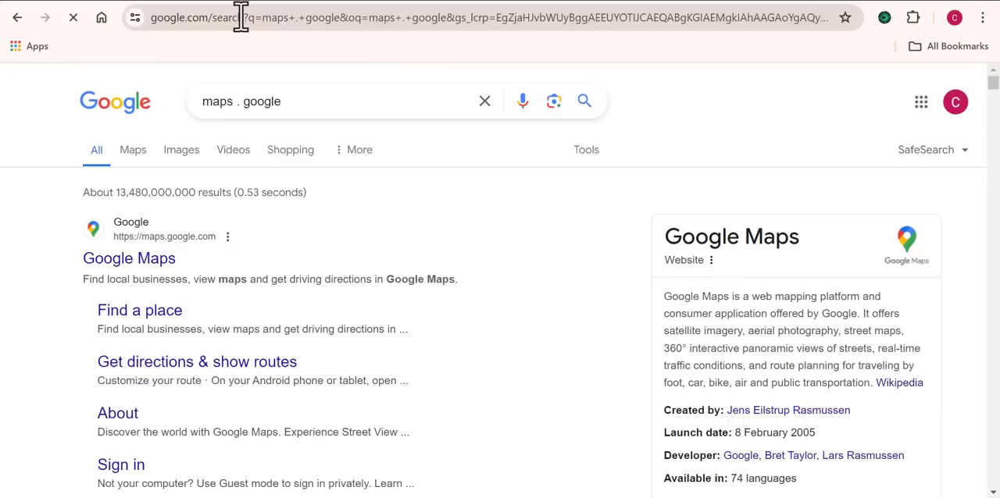
{"action": "mouse_move", "coordinate": [447, 281]}
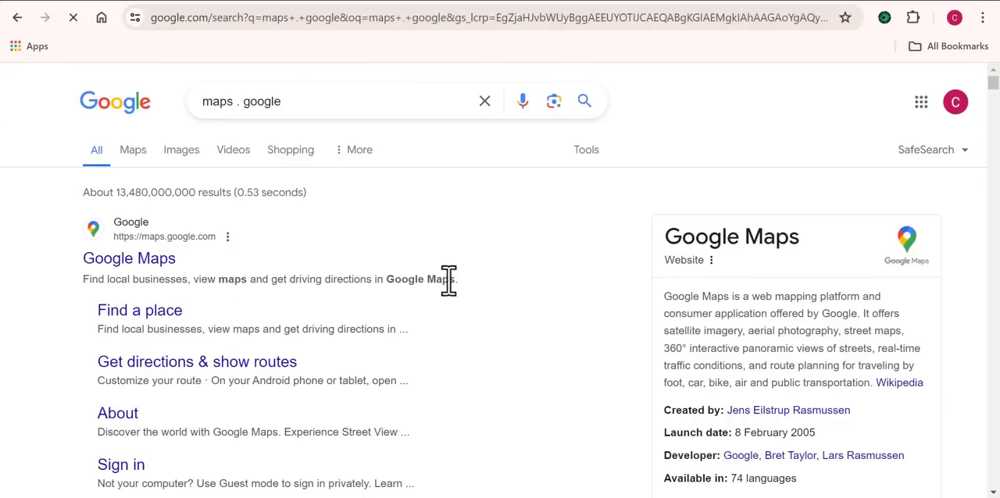
{"action": "left_click", "coordinate": [128, 258]}
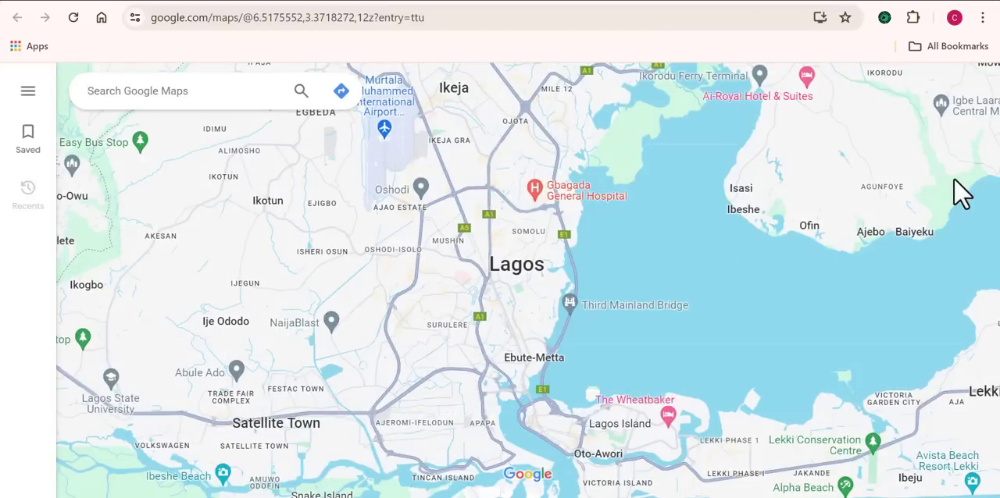
Rerun the recent 'plumbers in san diego' search and open Black Mountain Plumbing Inc's details.
{"action": "left_click", "coordinate": [180, 91]}
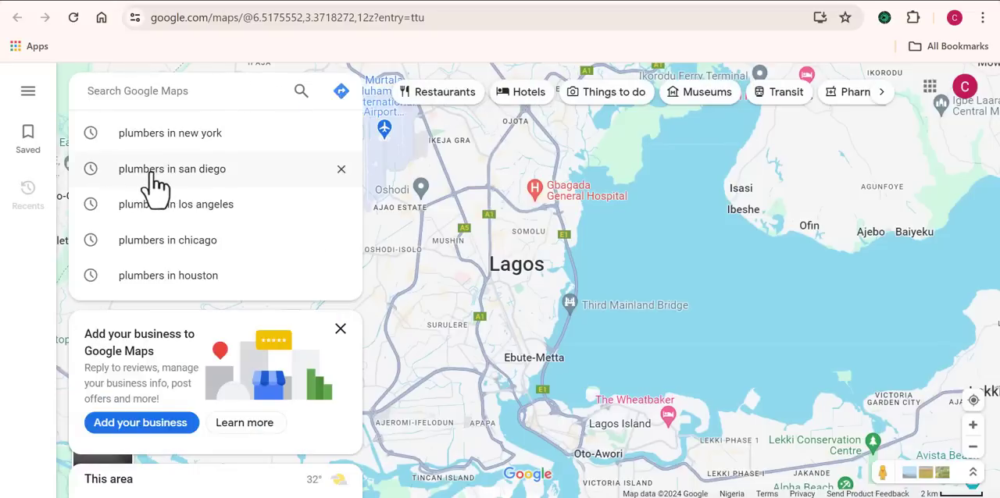
{"action": "left_click", "coordinate": [172, 169]}
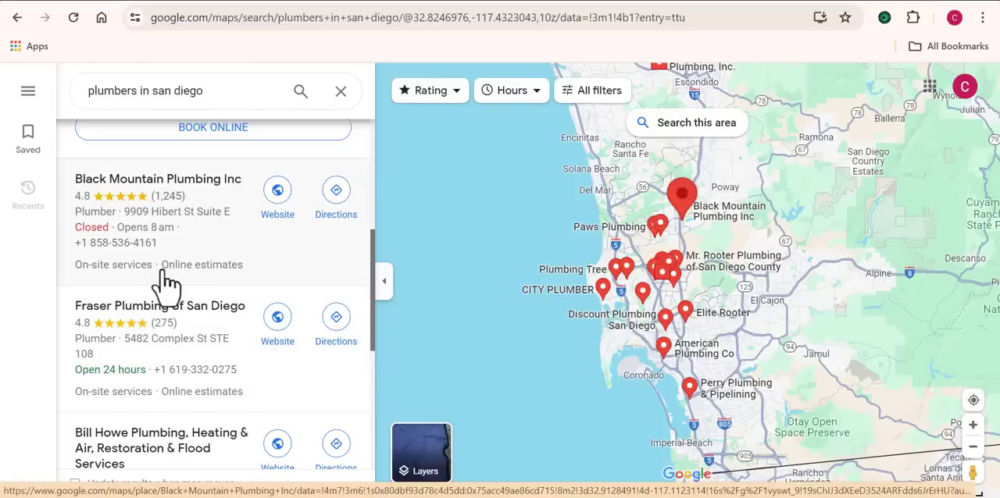
{"action": "mouse_move", "coordinate": [117, 258]}
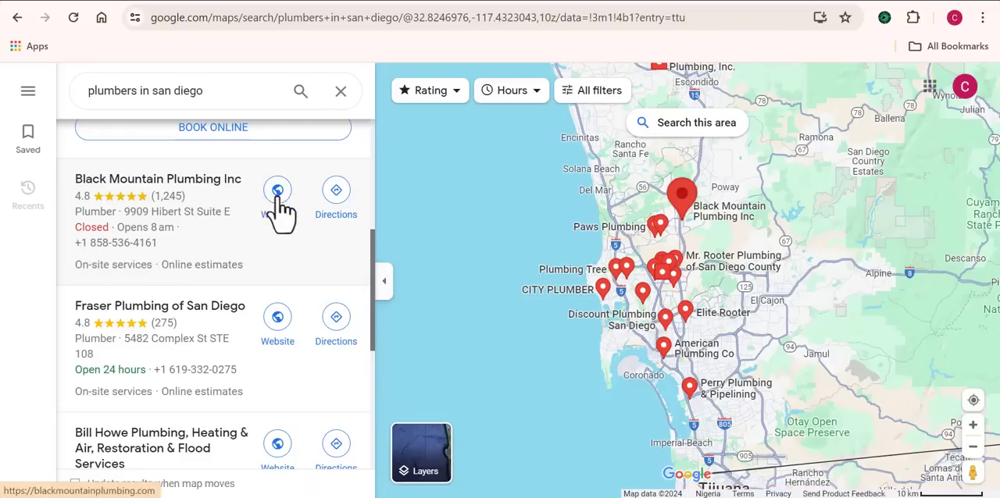
{"action": "left_click", "coordinate": [157, 179]}
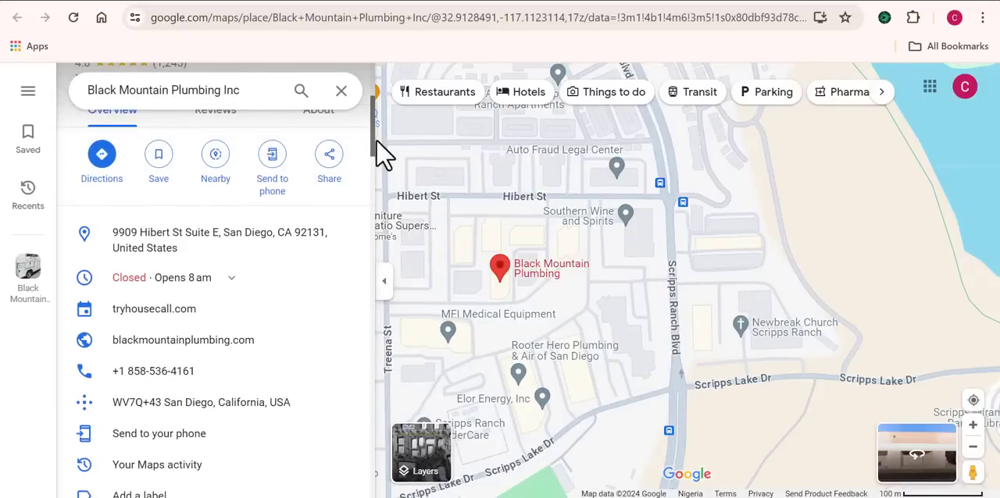
{"action": "mouse_move", "coordinate": [183, 340]}
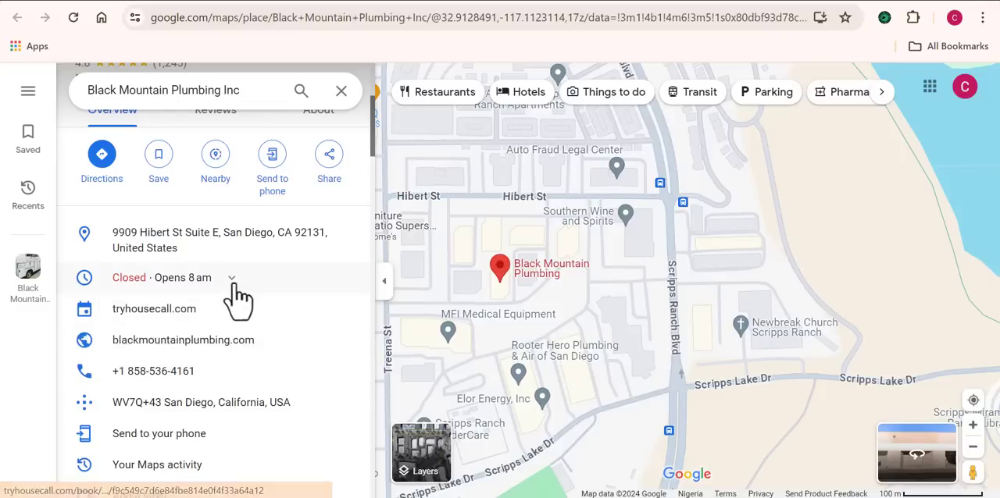
{"action": "mouse_move", "coordinate": [375, 219]}
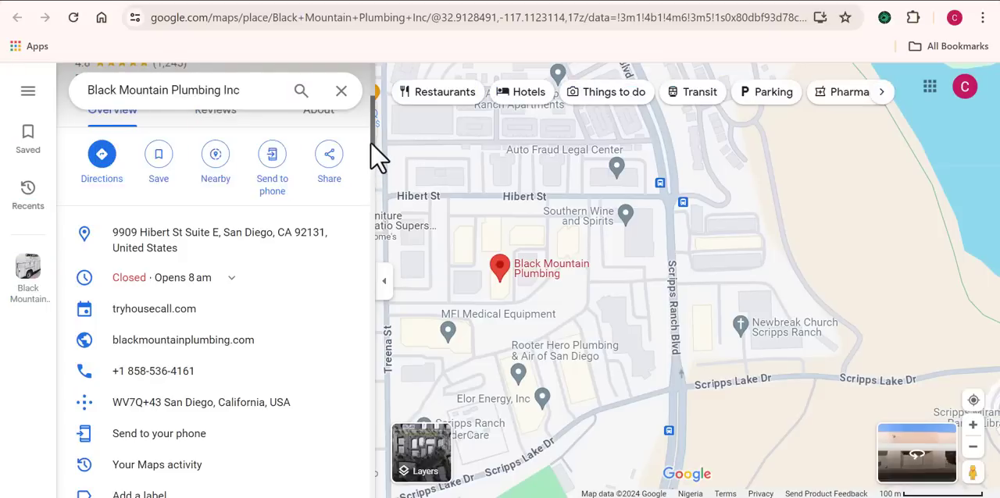
Scroll through Black Mountain Plumbing Inc's address, hours, website and phone.
{"action": "scroll", "scroll_direction": "down", "scroll_amount": 3}
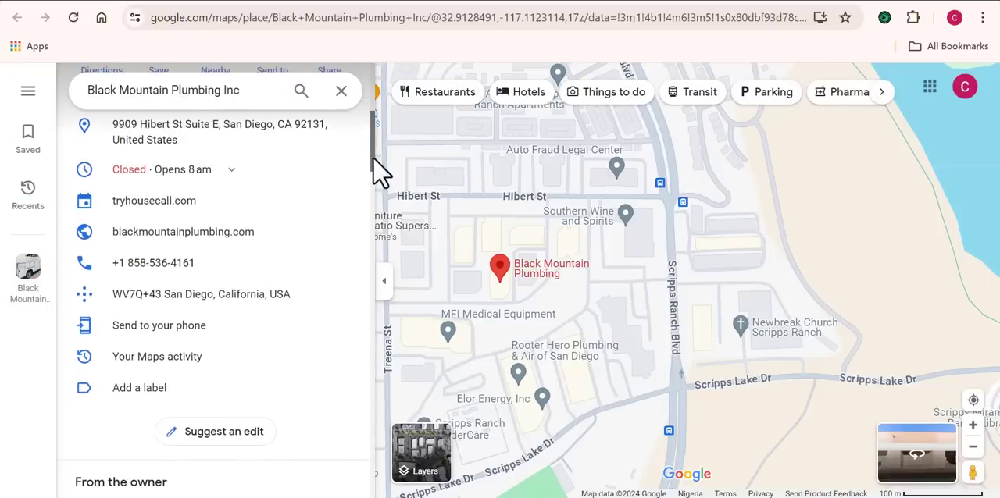
{"action": "scroll", "scroll_direction": "down", "scroll_amount": 3}
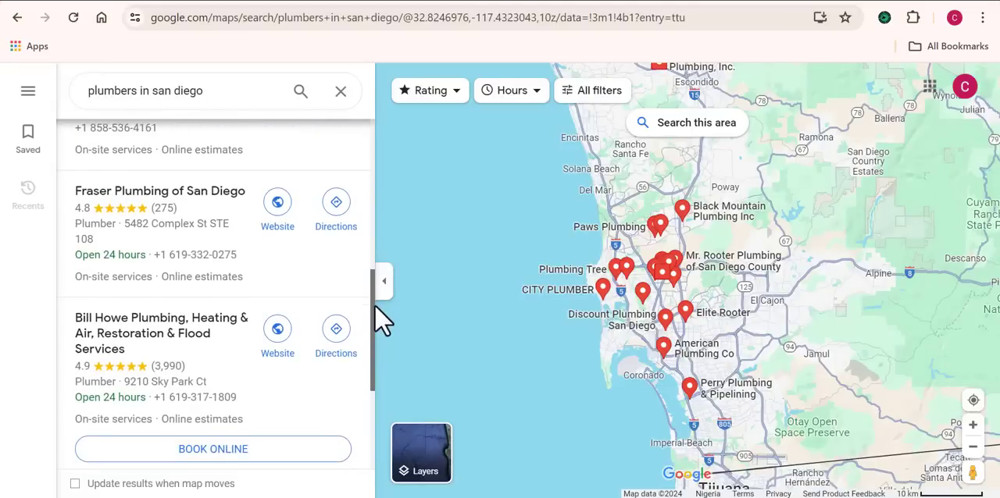
{"action": "scroll", "scroll_direction": "down", "scroll_amount": 3}
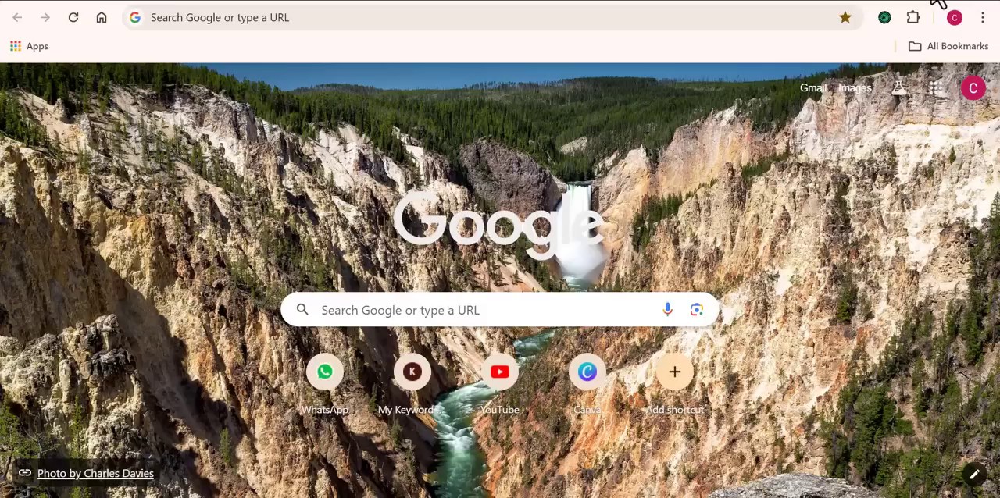
Run a Leads Sniper scrape for the keyword 'plumbers in san Diego'.
{"action": "left_click", "coordinate": [883, 17]}
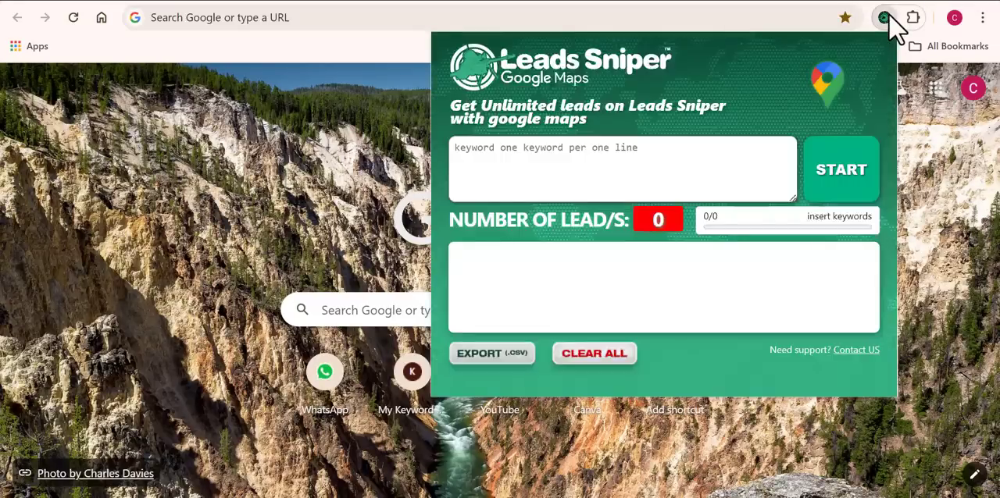
{"action": "mouse_move", "coordinate": [617, 278]}
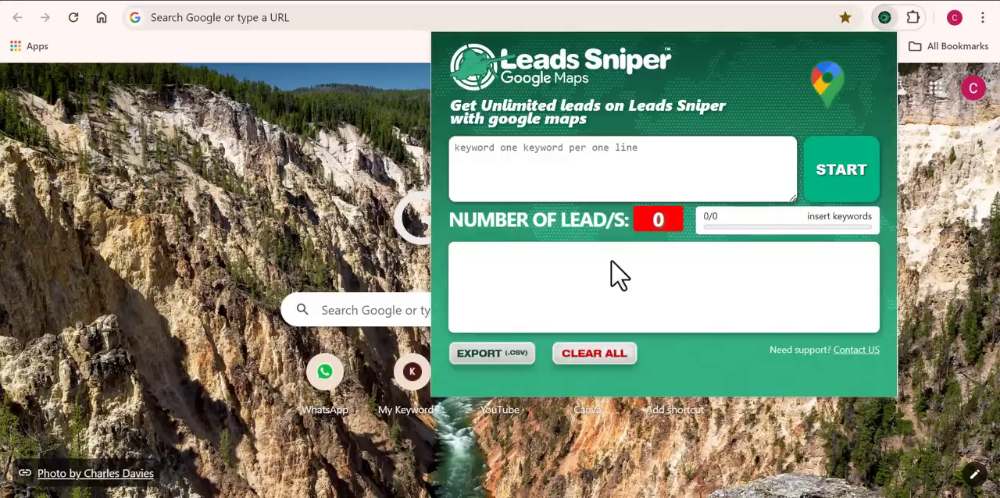
{"action": "type", "text": "plumbers in san Diego"}
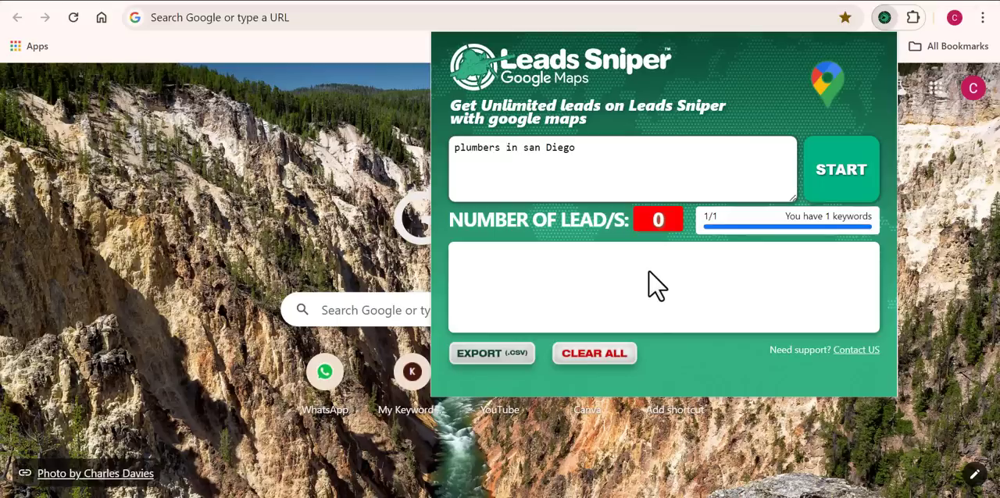
{"action": "mouse_move", "coordinate": [792, 176]}
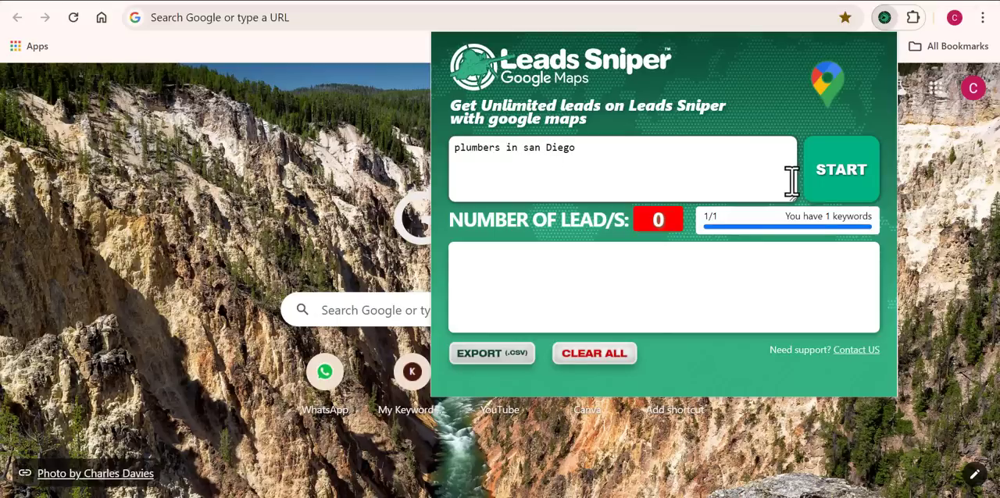
{"action": "left_click", "coordinate": [840, 169]}
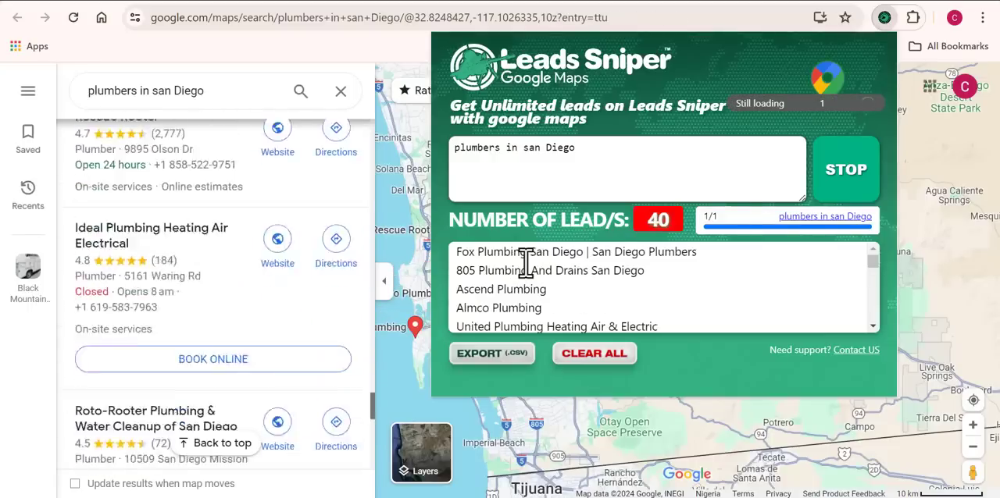
{"action": "scroll", "scroll_direction": "down", "scroll_amount": 3}
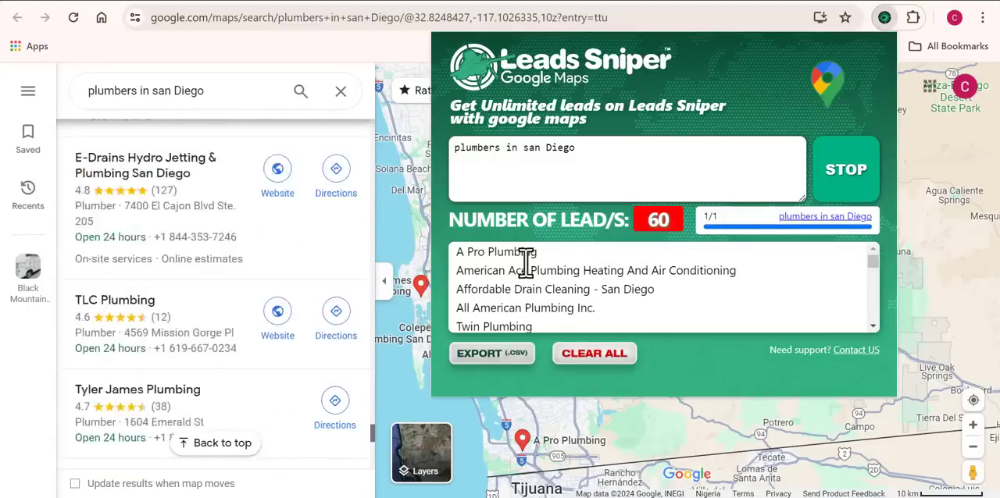
{"action": "scroll", "scroll_direction": "down", "scroll_amount": 3}
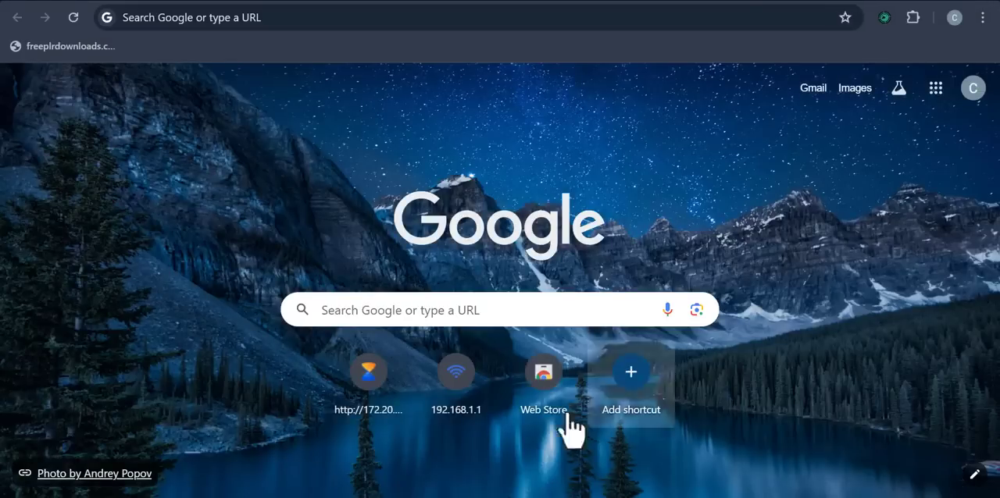
Start a Leads Sniper scrape for 'Electricians in san Diego'.
{"action": "left_click", "coordinate": [883, 17]}
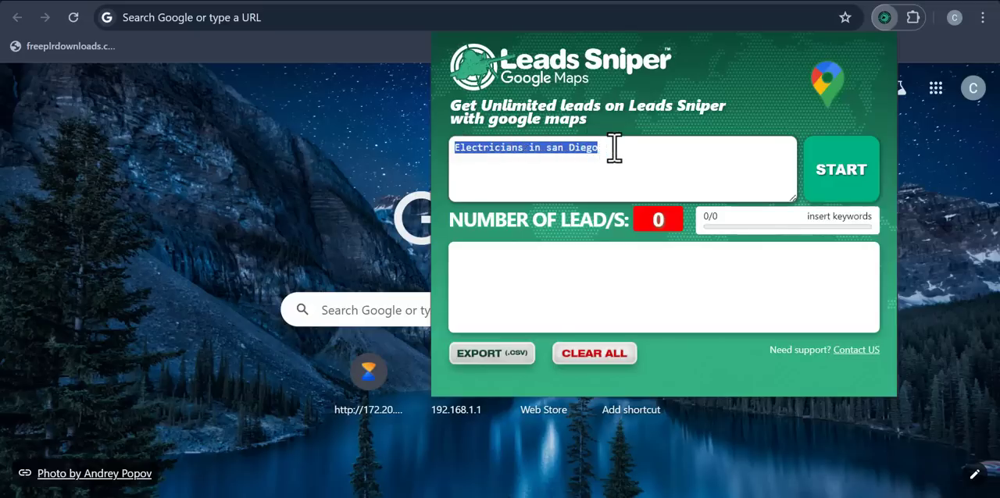
{"action": "left_click", "coordinate": [840, 169]}
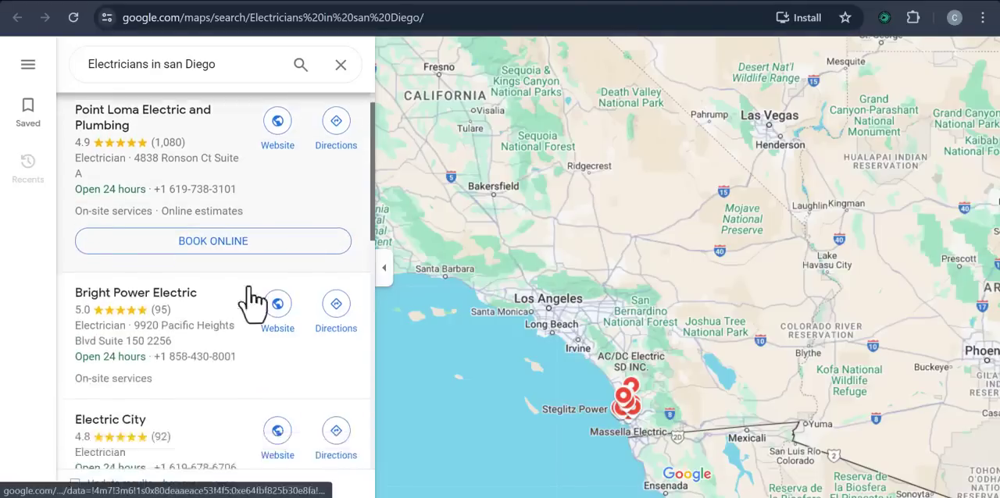
{"action": "scroll", "scroll_direction": "down", "scroll_amount": 3}
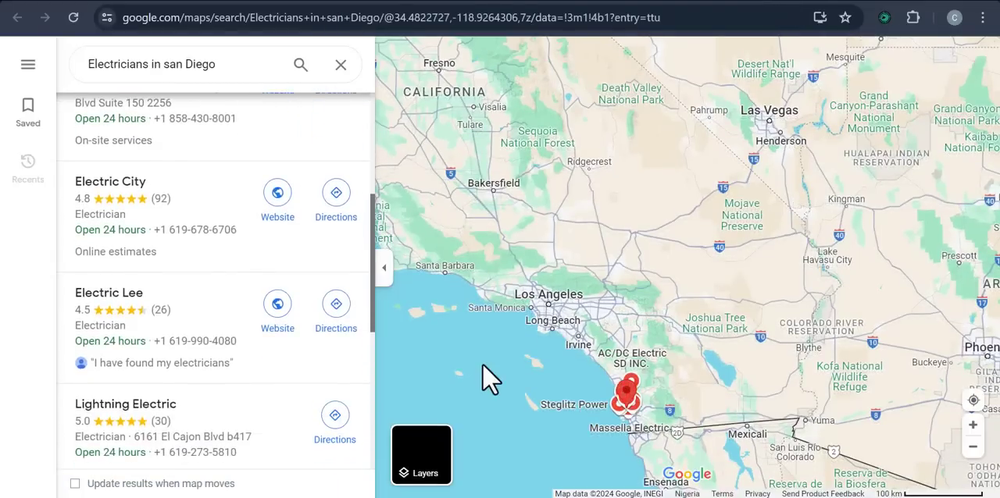
{"action": "scroll", "scroll_direction": "down", "scroll_amount": 3}
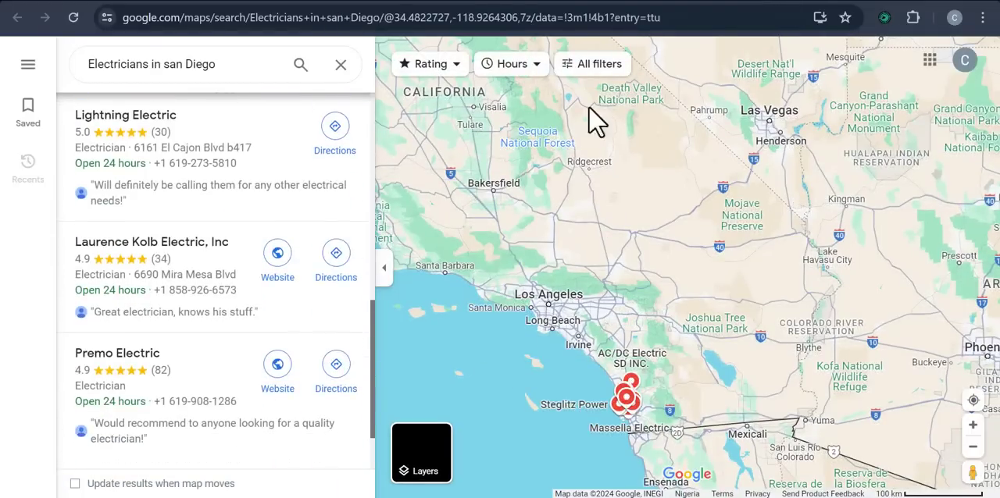
{"action": "scroll", "scroll_direction": "down", "scroll_amount": 3}
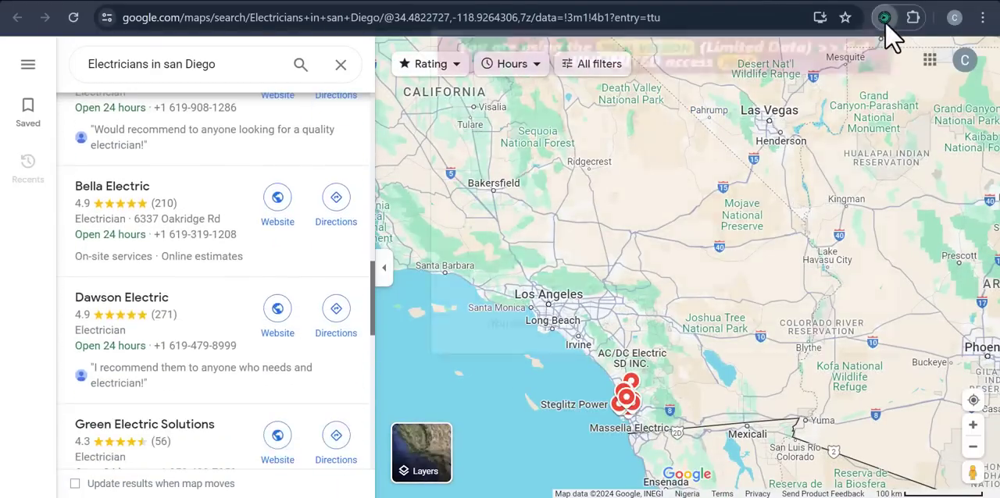
Check the extension and keep scrolling Maps results until 40 leads are collected.
{"action": "left_click", "coordinate": [884, 17]}
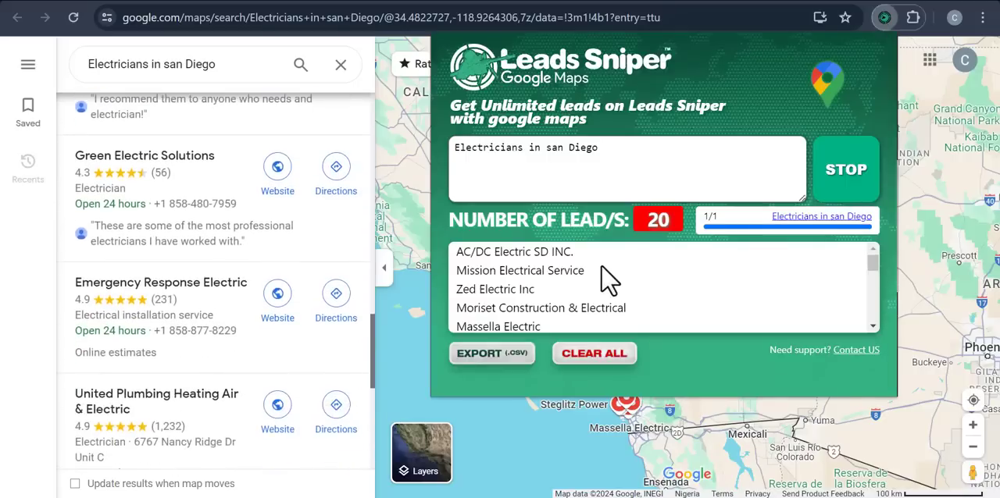
{"action": "scroll", "scroll_direction": "down", "scroll_amount": 3}
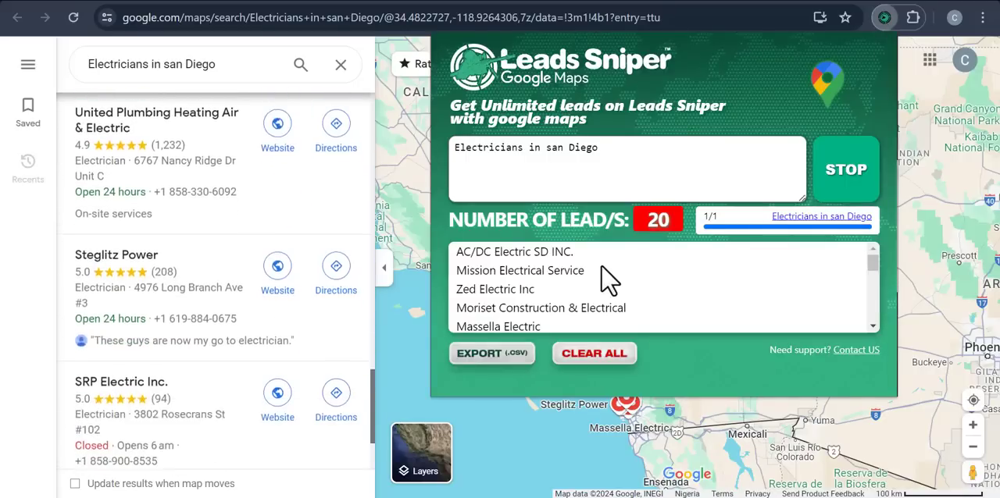
{"action": "scroll", "scroll_direction": "down", "scroll_amount": 3}
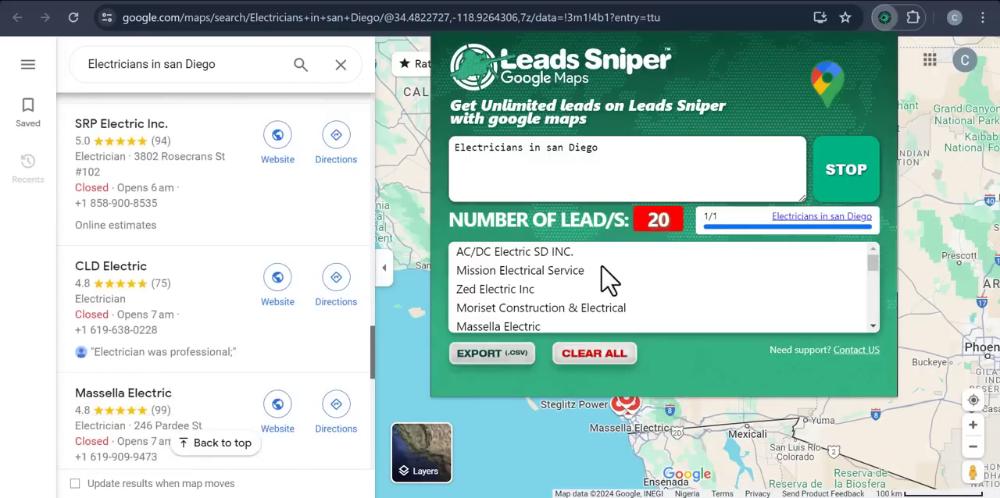
{"action": "scroll", "scroll_direction": "down", "scroll_amount": 3}
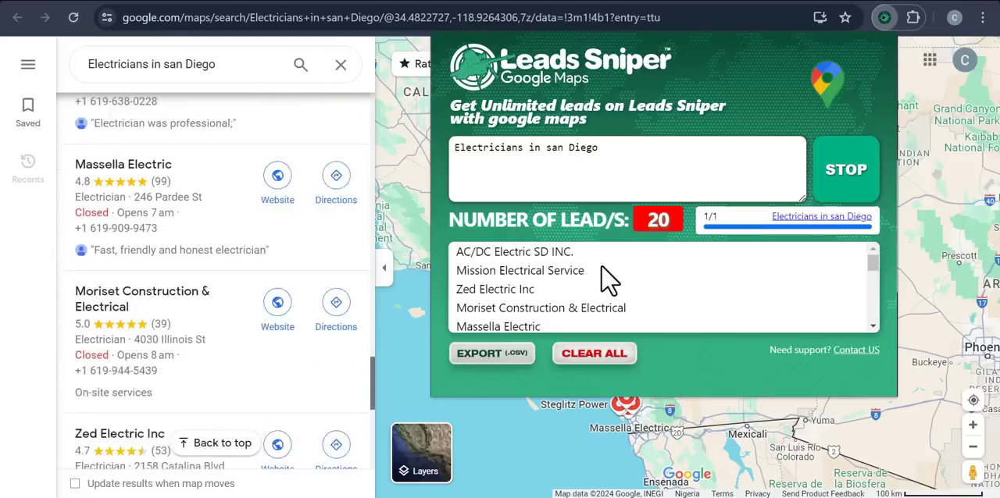
{"action": "scroll", "scroll_direction": "down", "scroll_amount": 3}
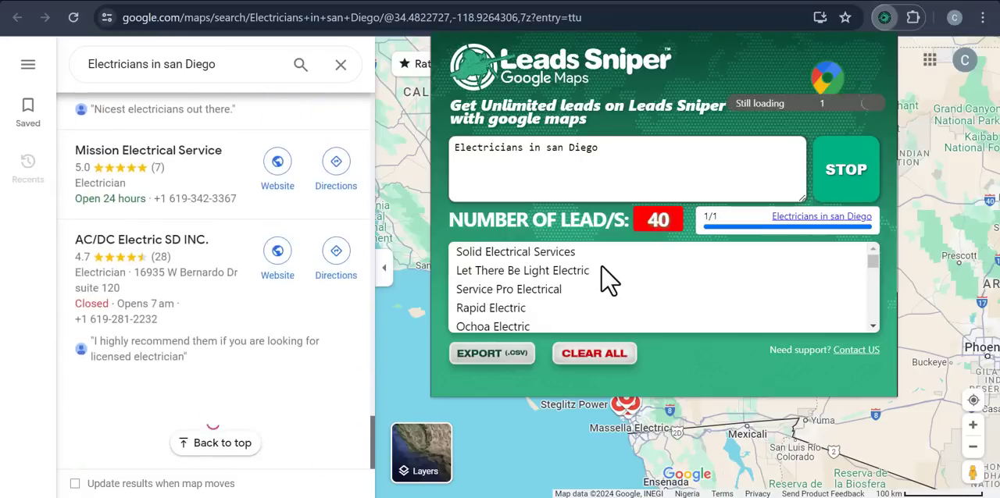
{"action": "scroll", "scroll_direction": "down", "scroll_amount": 3}
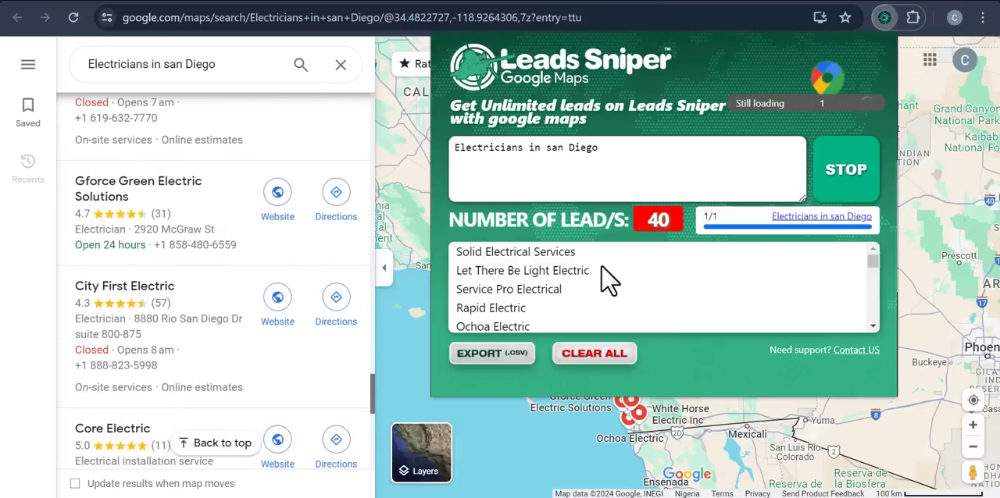
{"action": "scroll", "scroll_direction": "down", "scroll_amount": 3}
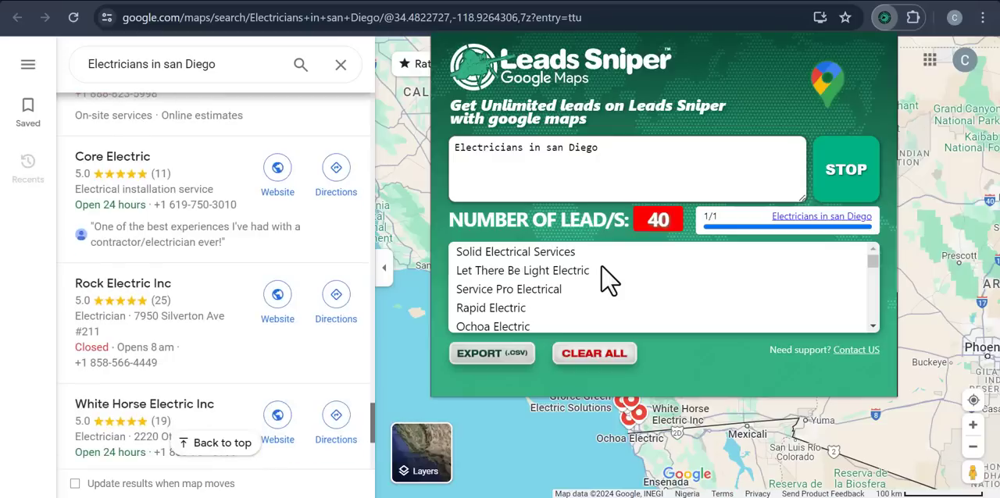
{"action": "scroll", "scroll_direction": "down", "scroll_amount": 3}
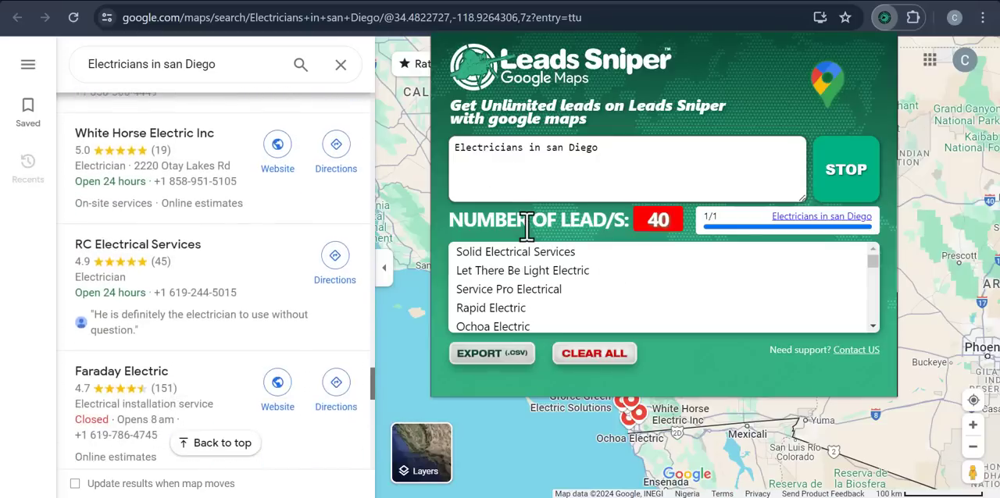
{"action": "scroll", "scroll_direction": "down", "scroll_amount": 3}
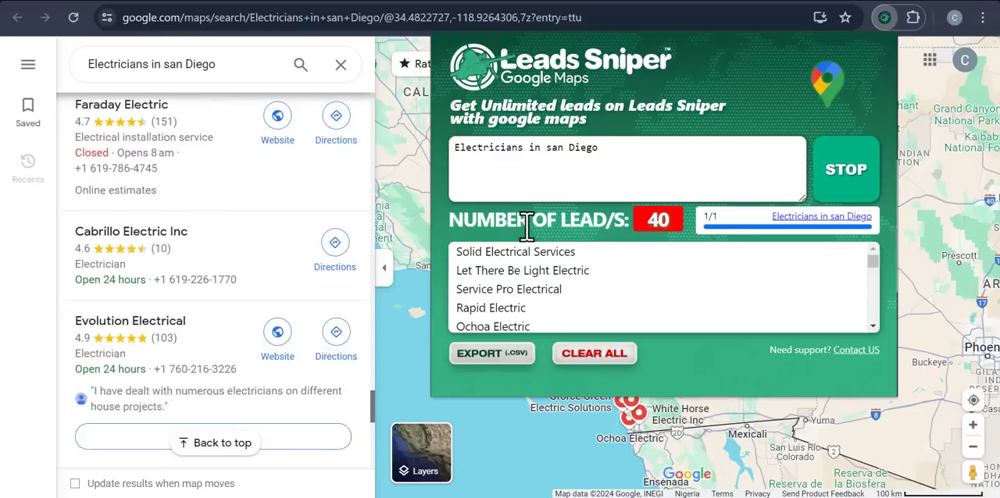
{"action": "scroll", "scroll_direction": "down", "scroll_amount": 3}
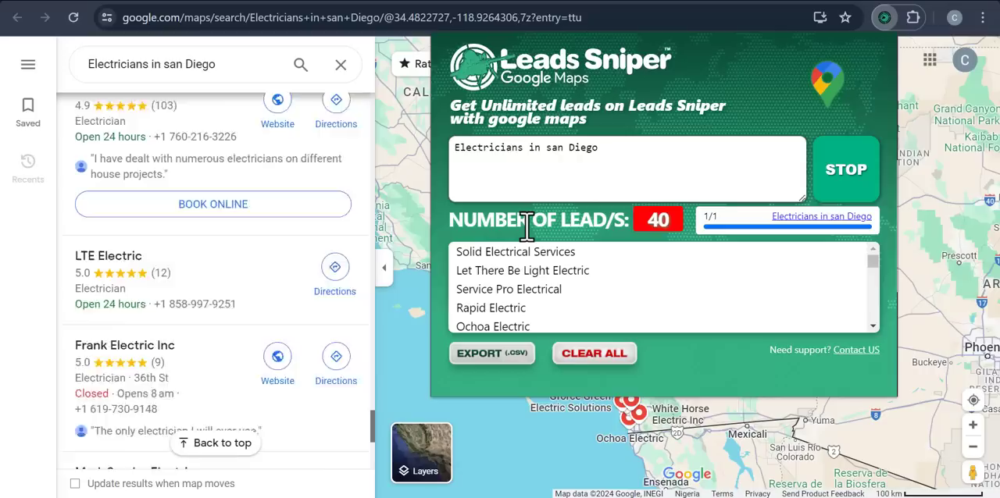
{"action": "scroll", "scroll_direction": "down", "scroll_amount": 3}
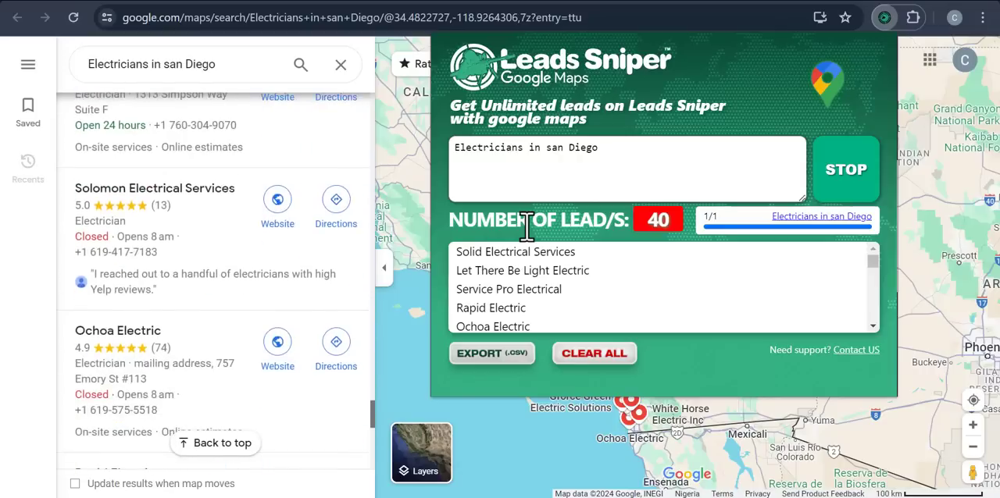
{"action": "scroll", "scroll_direction": "down", "scroll_amount": 3}
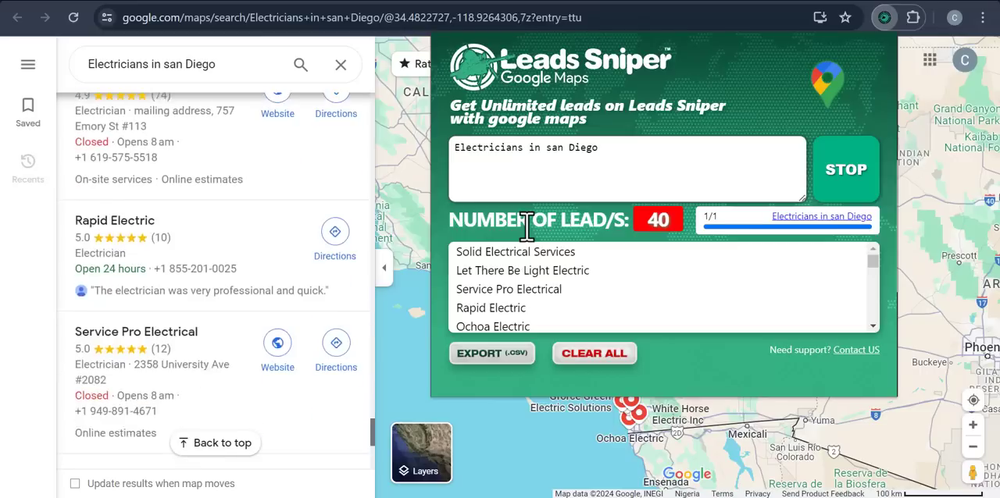
{"action": "scroll", "scroll_direction": "down", "scroll_amount": 3}
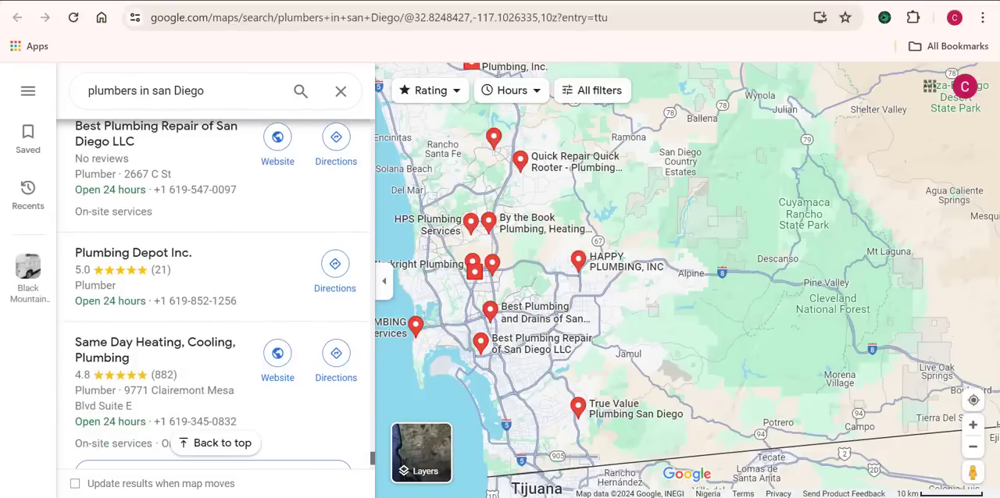
Scroll through the 'plumbers in san Diego' Google Maps results.
{"action": "scroll", "scroll_direction": "down", "scroll_amount": 3}
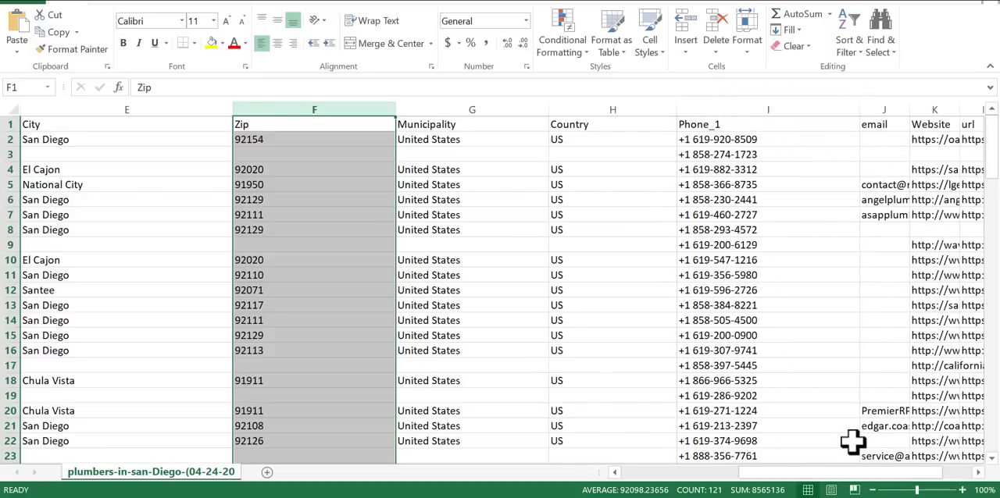
Scroll right across the leads sheet's zip, phone, email and website columns.
{"action": "scroll", "scroll_direction": "right", "scroll_amount": 3}
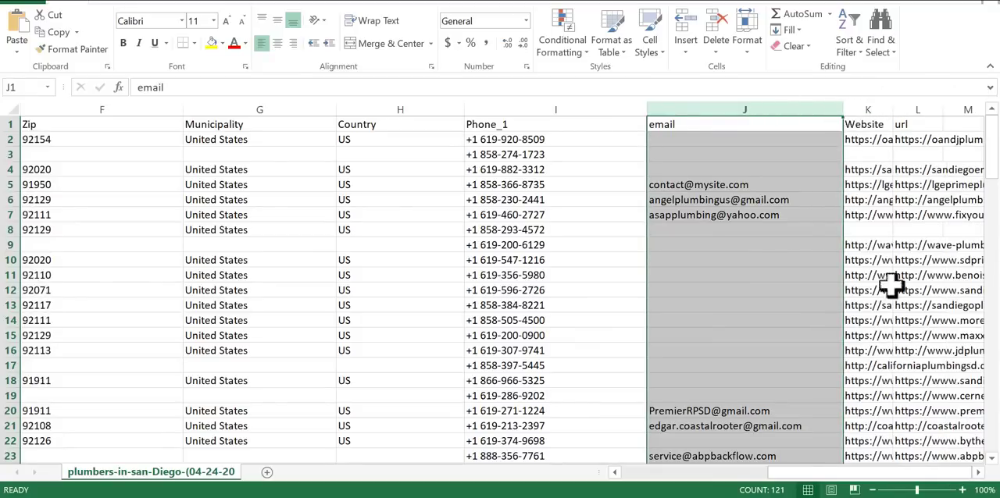
{"action": "mouse_move", "coordinate": [957, 473]}
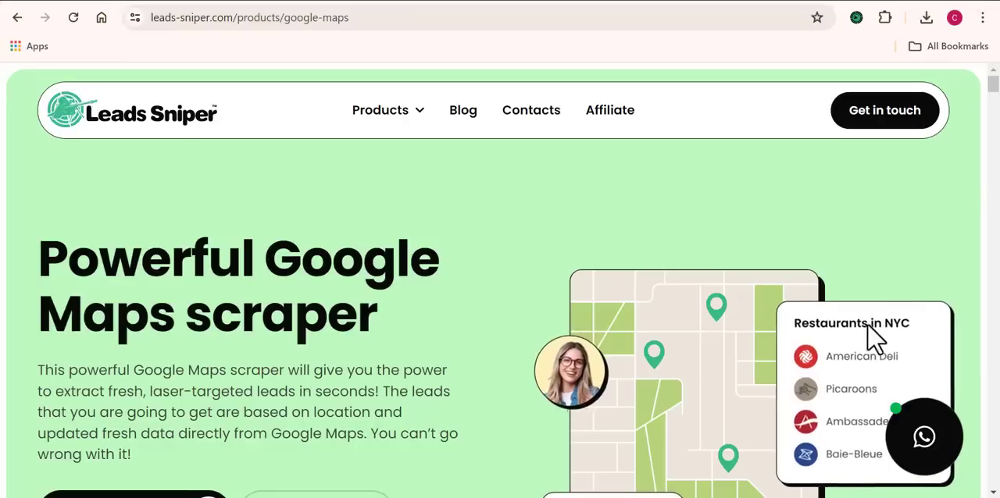
Scroll past the product features to the $149, $267 and $389 pricing plans.
{"action": "scroll", "scroll_direction": "down", "scroll_amount": 3}
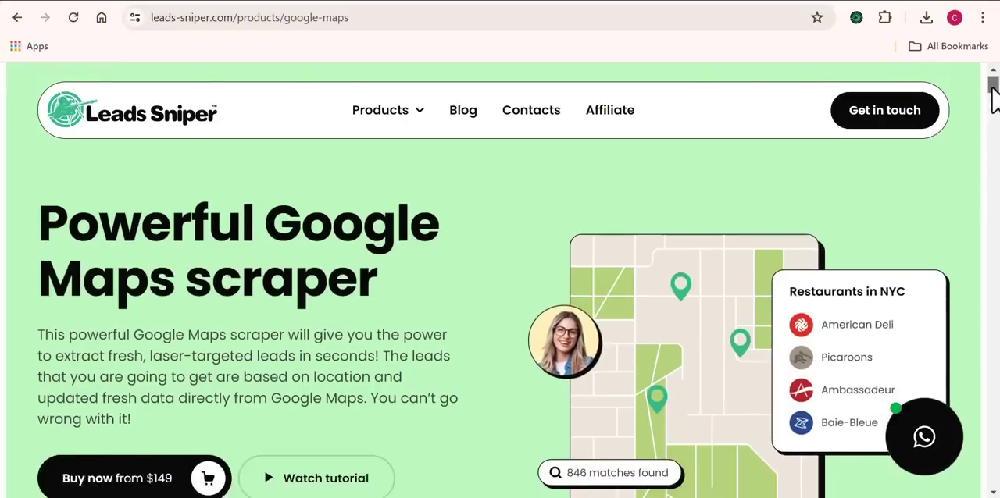
{"action": "scroll", "scroll_direction": "down", "scroll_amount": 3}
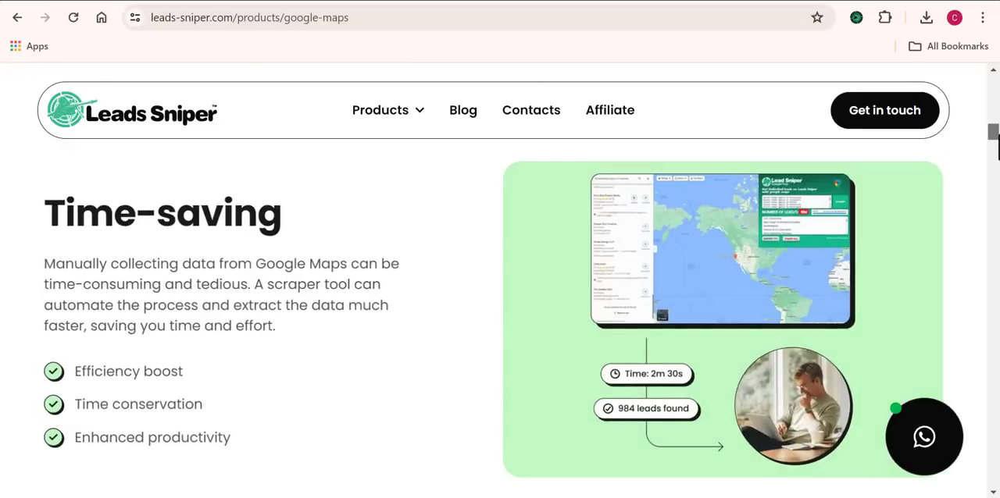
{"action": "scroll", "scroll_direction": "down", "scroll_amount": 3}
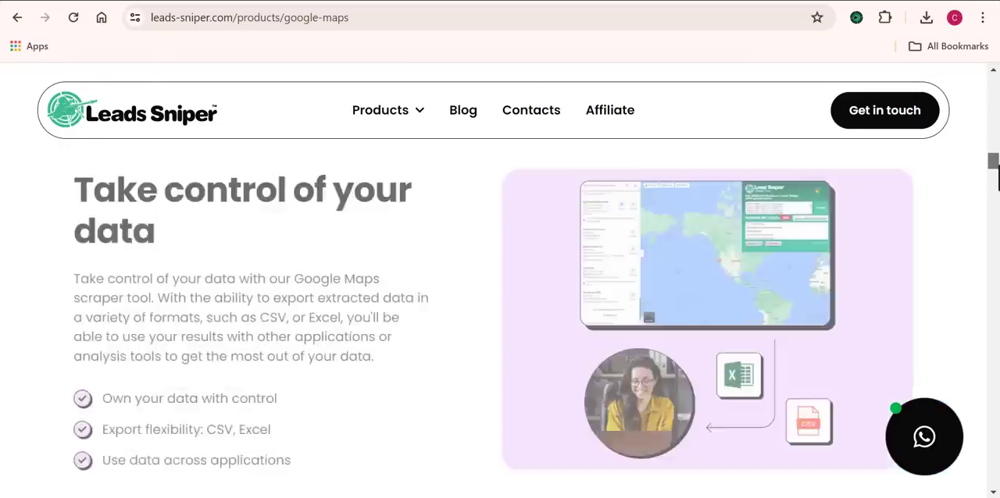
{"action": "scroll", "scroll_direction": "down", "scroll_amount": 3}
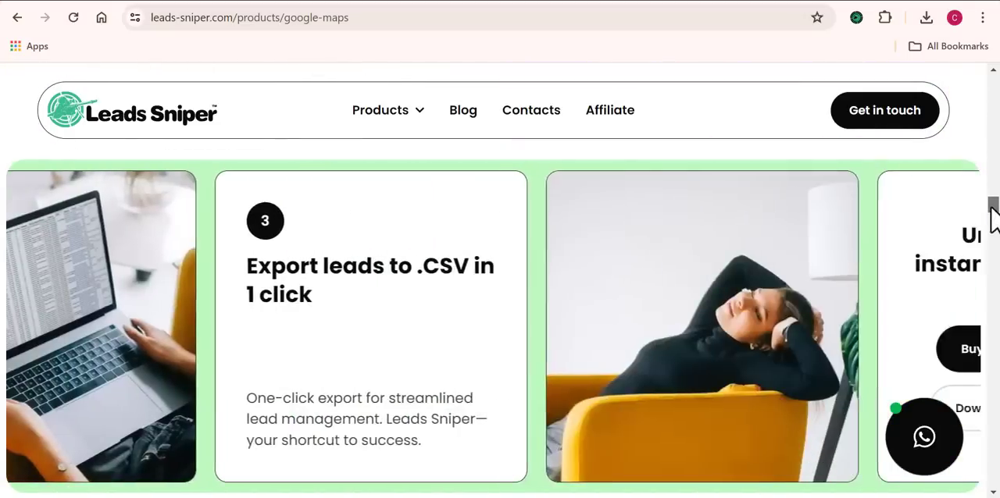
{"action": "scroll", "scroll_direction": "down", "scroll_amount": 3}
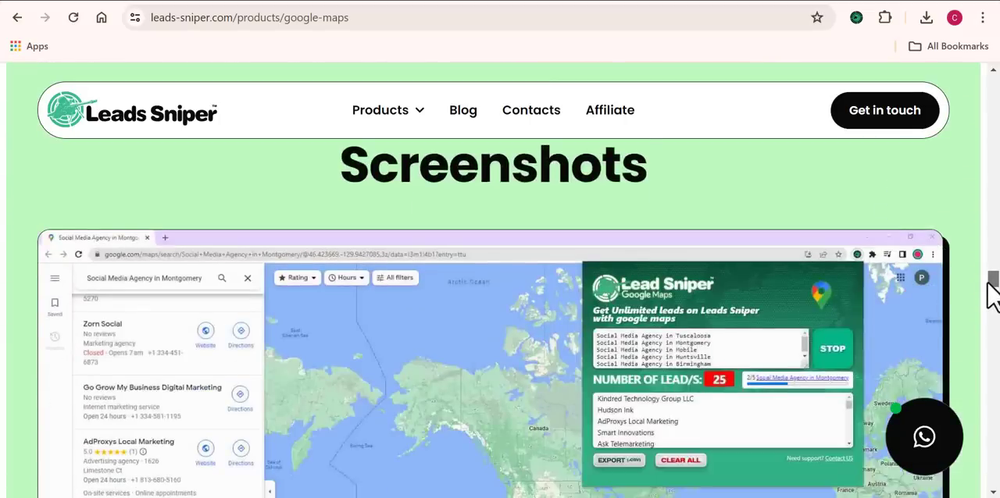
{"action": "scroll", "scroll_direction": "down", "scroll_amount": 3}
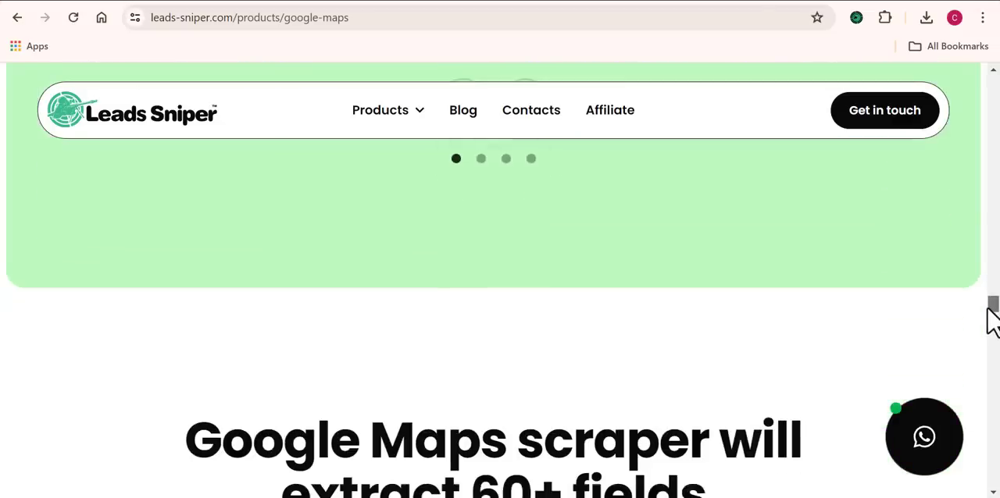
{"action": "scroll", "scroll_direction": "down", "scroll_amount": 3}
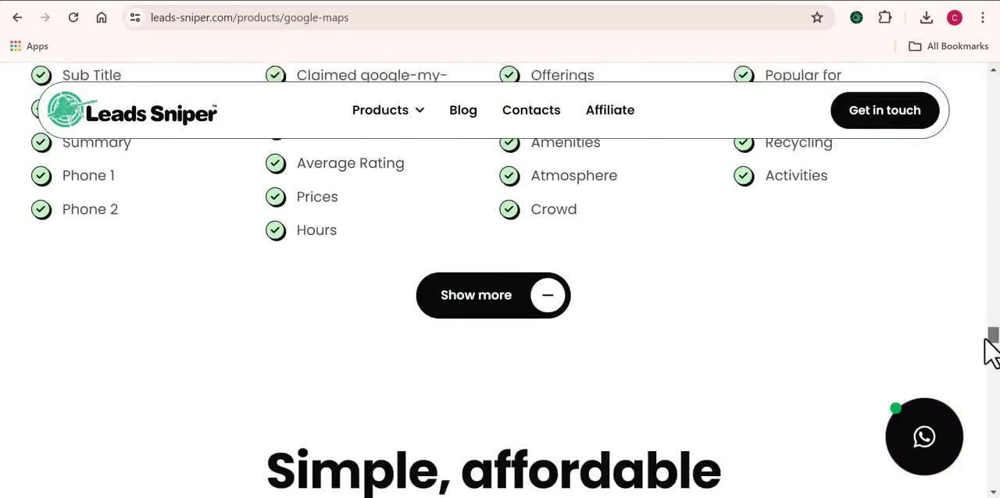
{"action": "scroll", "scroll_direction": "down", "scroll_amount": 3}
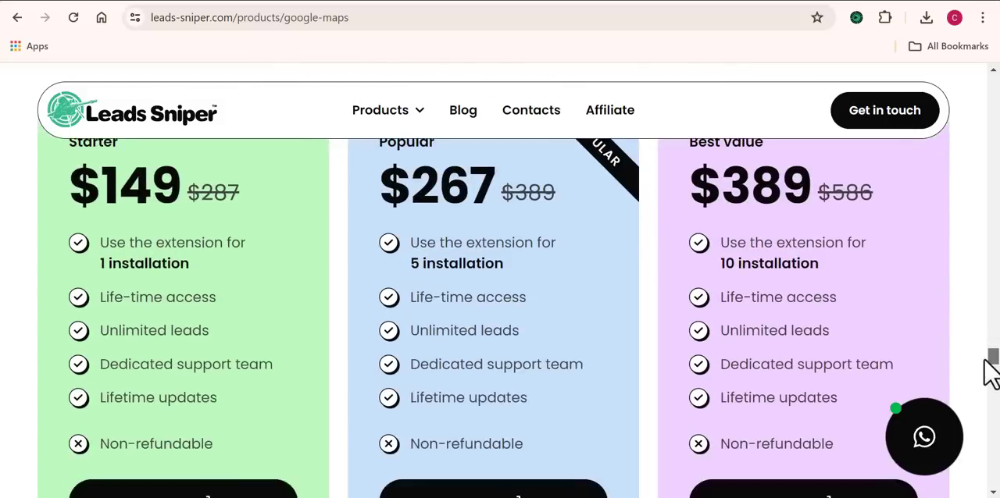